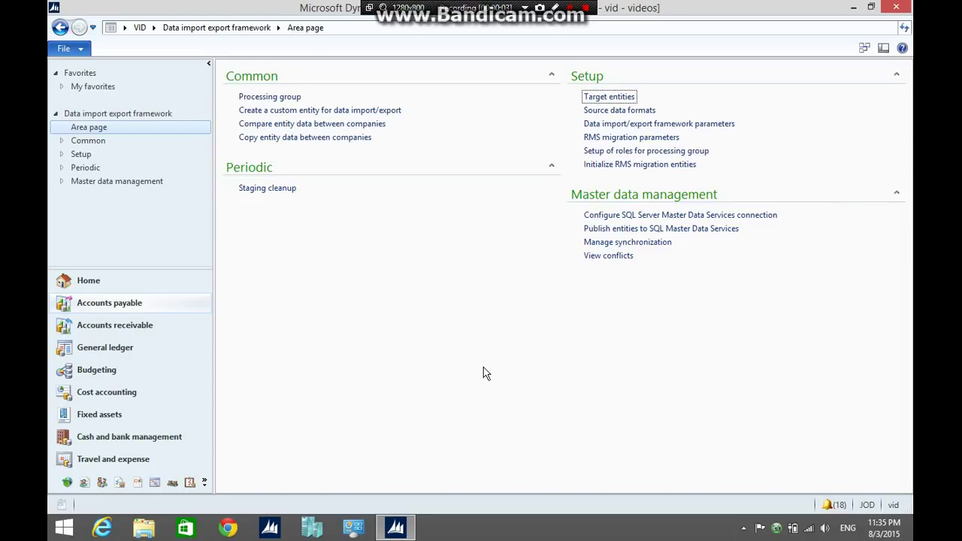
mouse_move(505, 343)
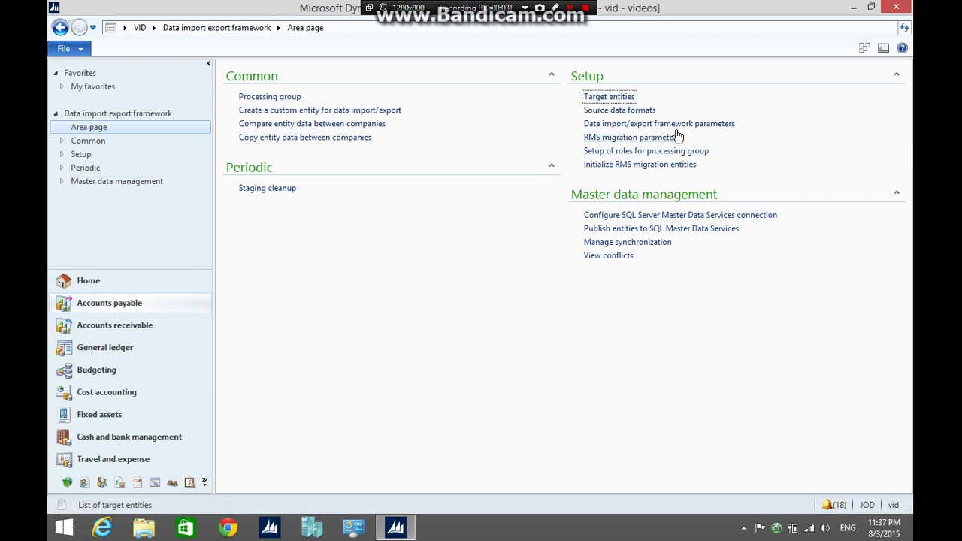
Set the shared working directory to D:\DIEF\, validate it and close the parameters form
left_click(658, 124)
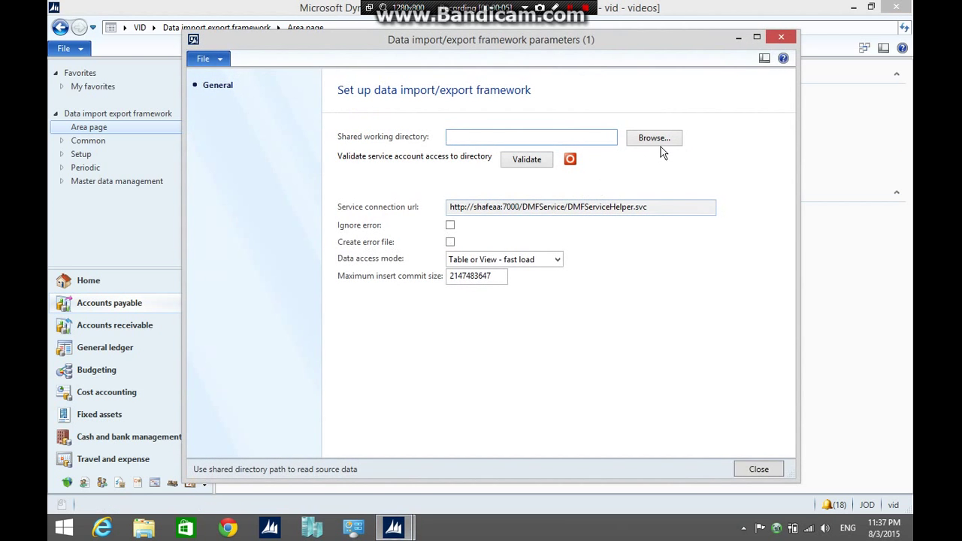
left_click(652, 138)
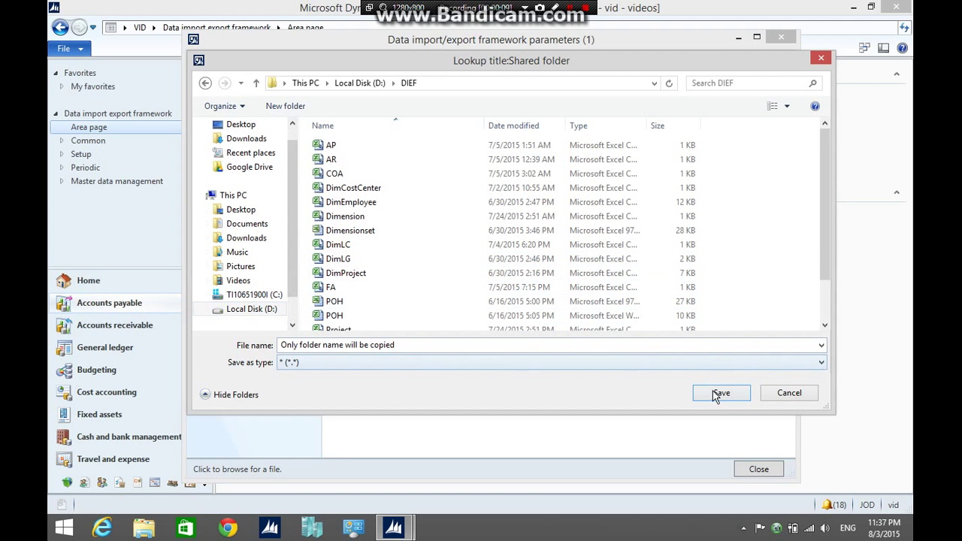
left_click(722, 394)
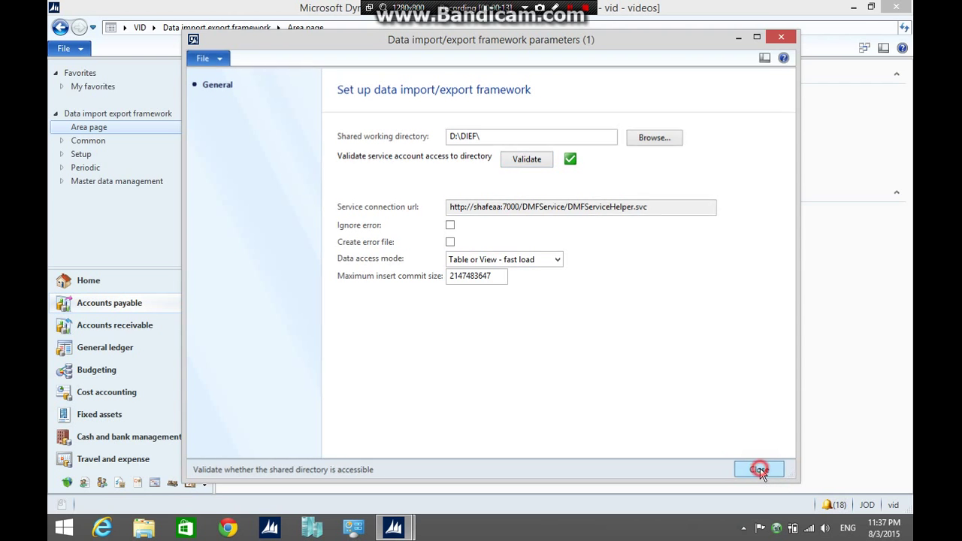
left_click(754, 469)
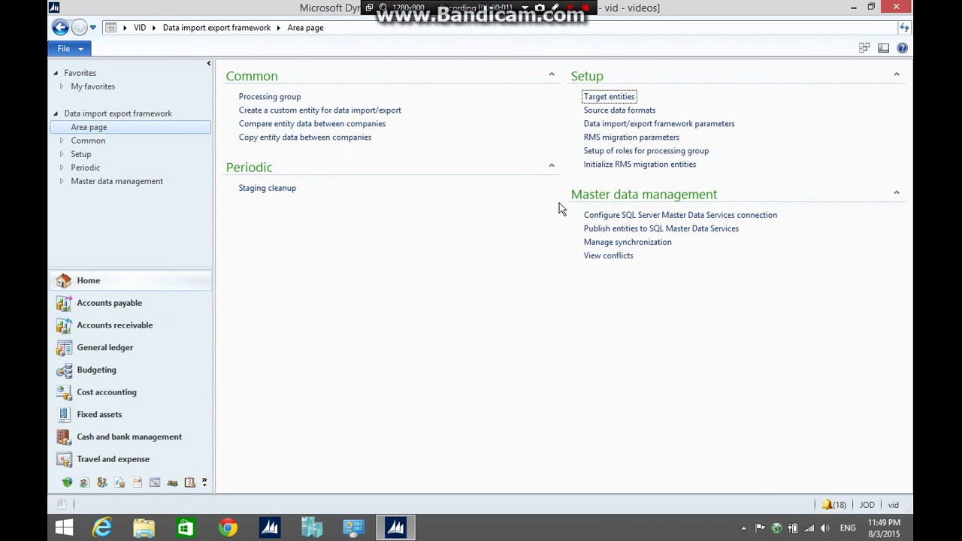
Create a CSV source data format named CSV, type File, with Delimited file format
left_click(620, 110)
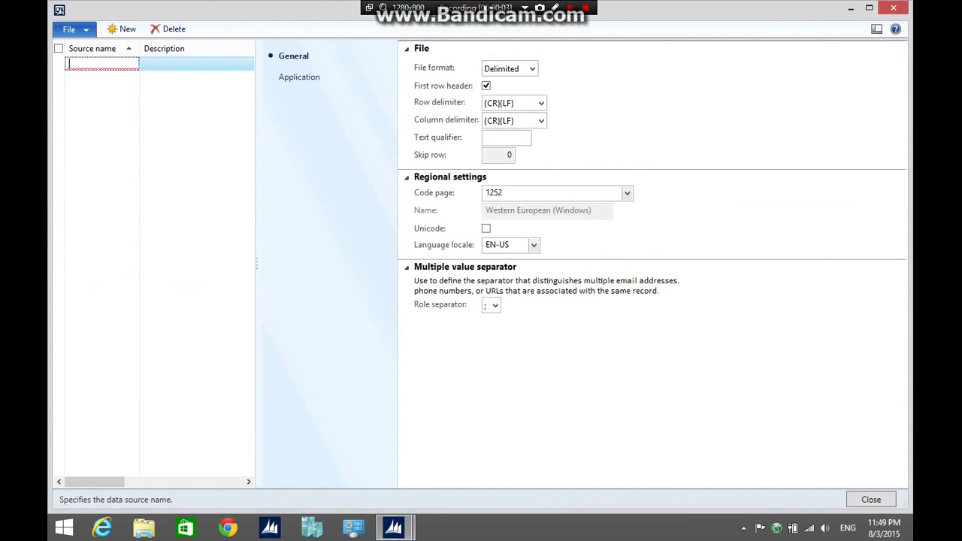
type("CSV")
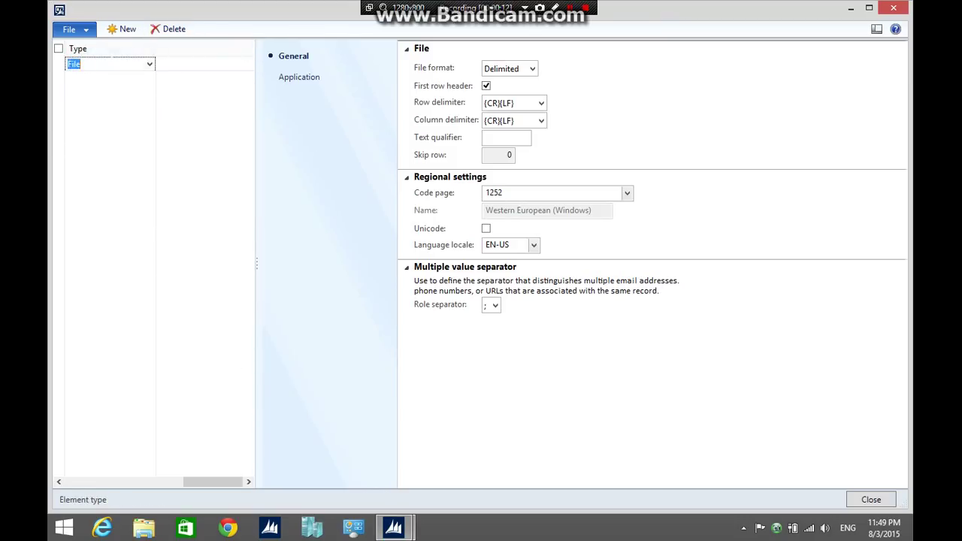
left_click(151, 65)
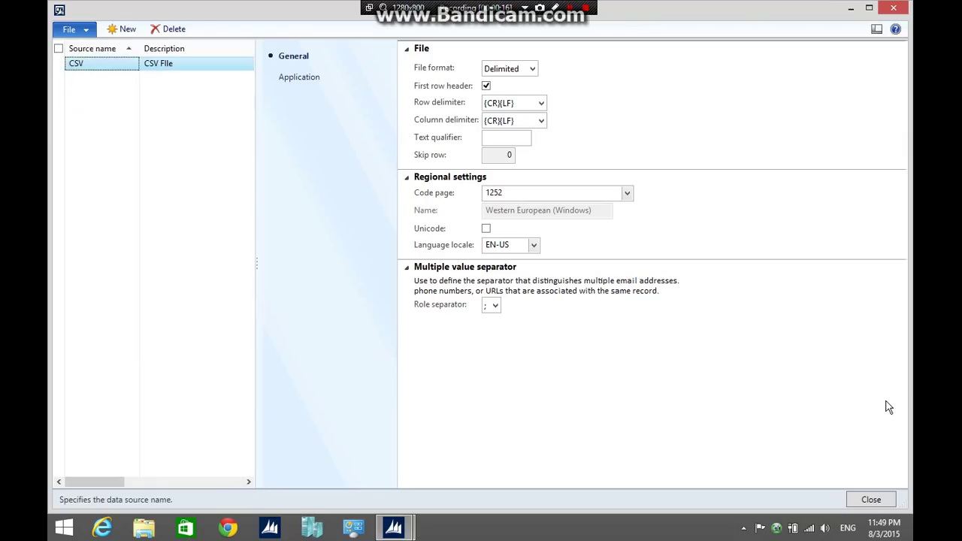
mouse_move(539, 72)
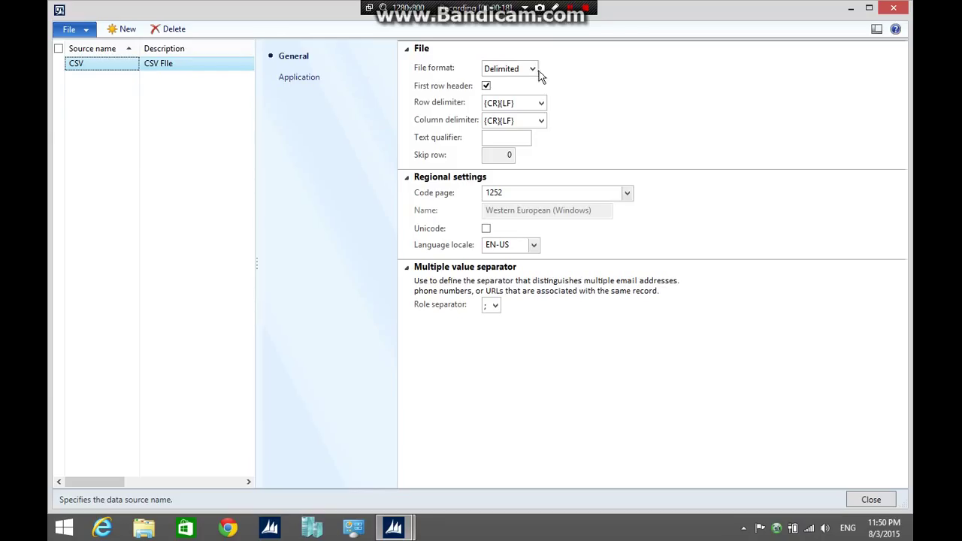
left_click(534, 69)
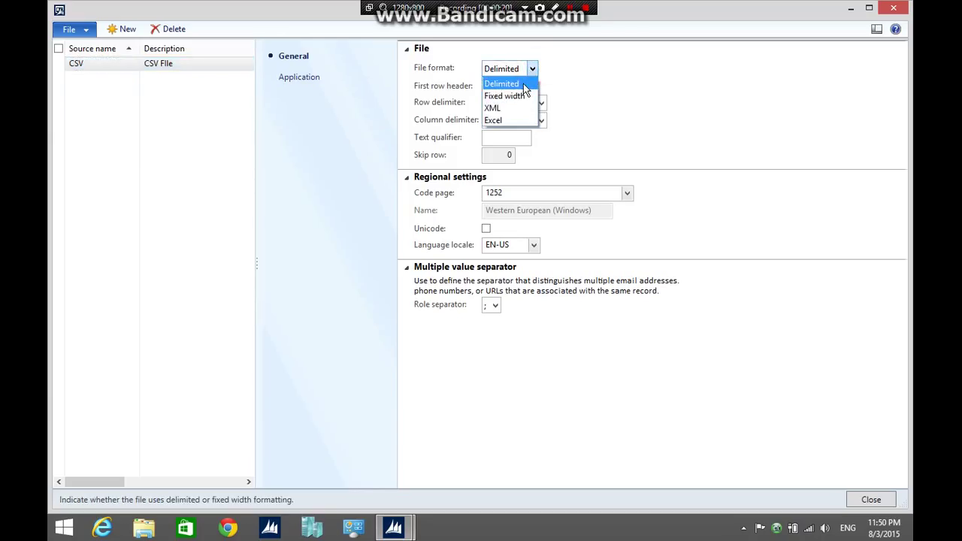
left_click(504, 83)
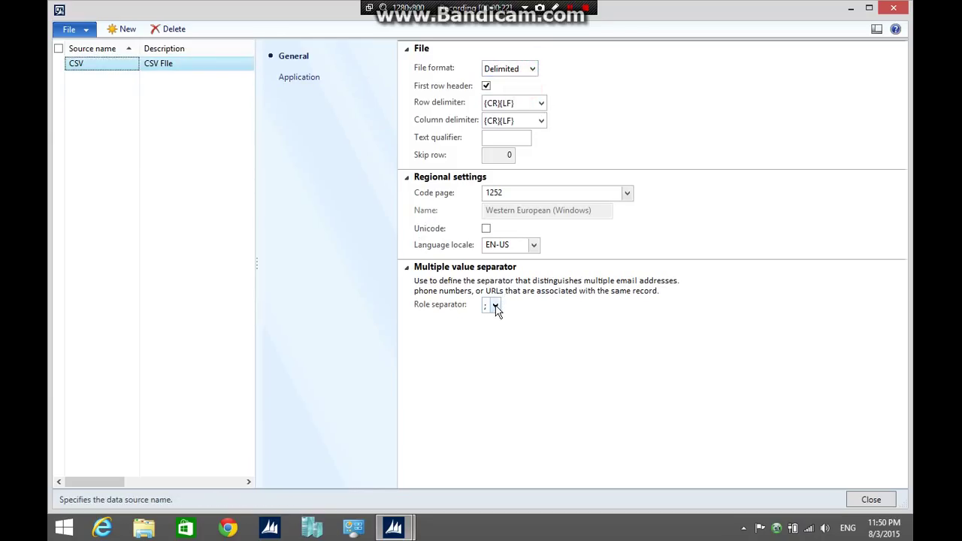
left_click(495, 303)
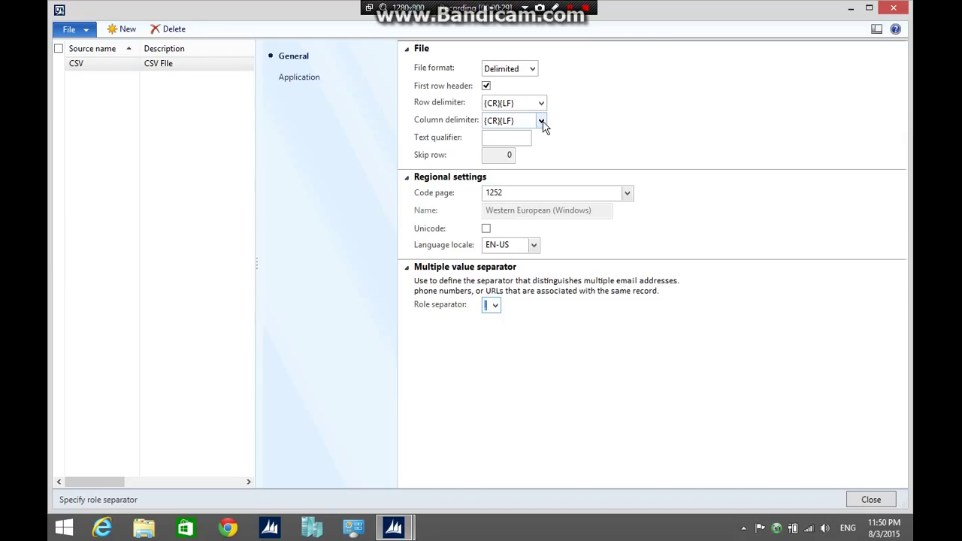
Set the column delimiter to Semicolon and close the source data formats form
left_click(541, 121)
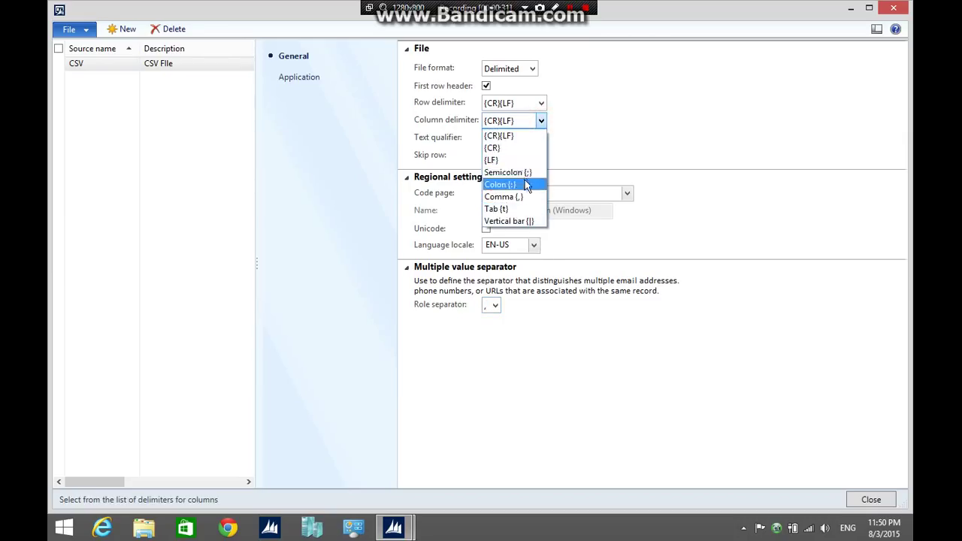
left_click(511, 171)
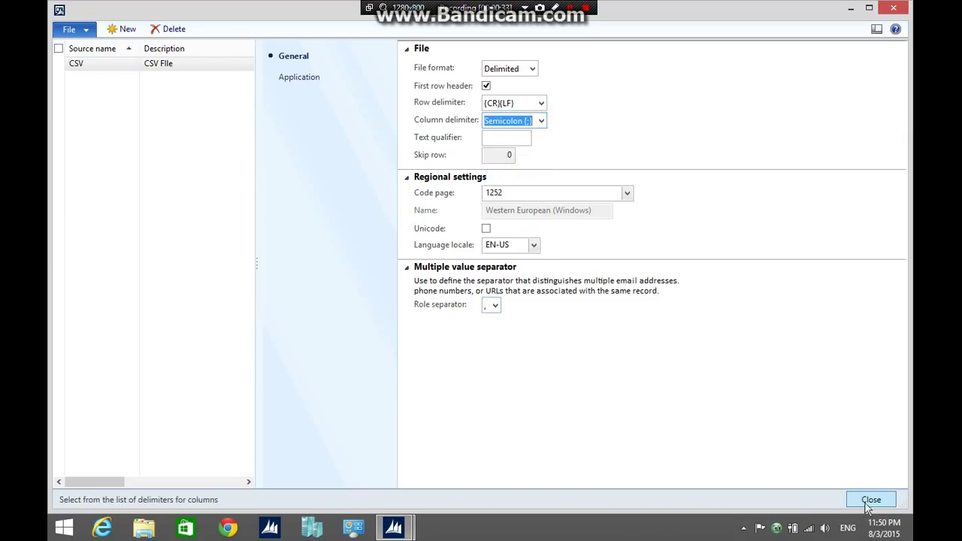
left_click(873, 499)
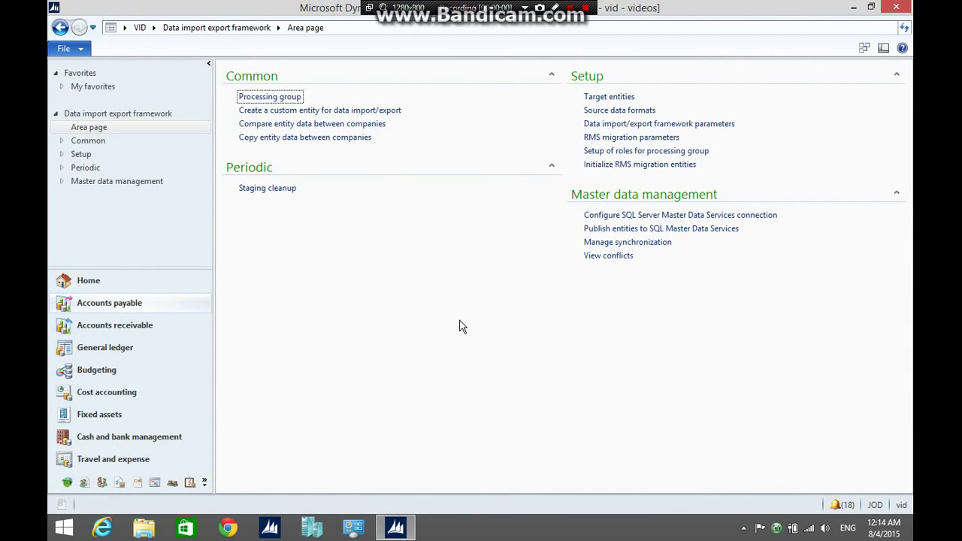
mouse_move(269, 97)
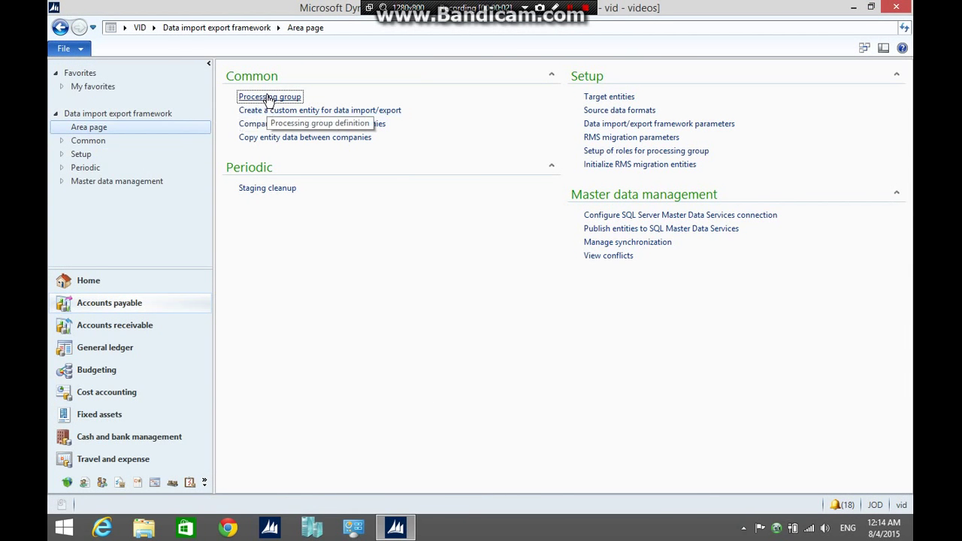
Add processing group CUST with description 'Import Customer Accounts'
left_click(268, 96)
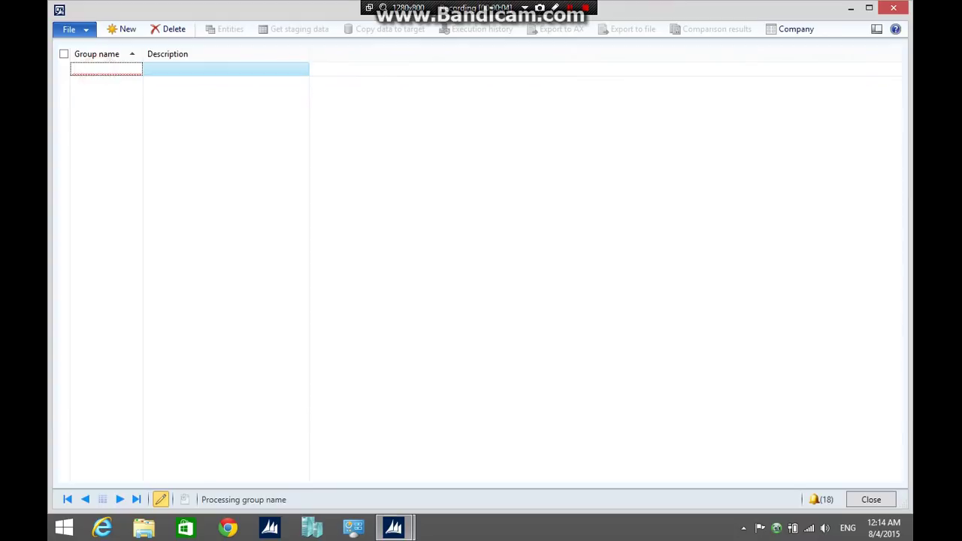
type("CUST")
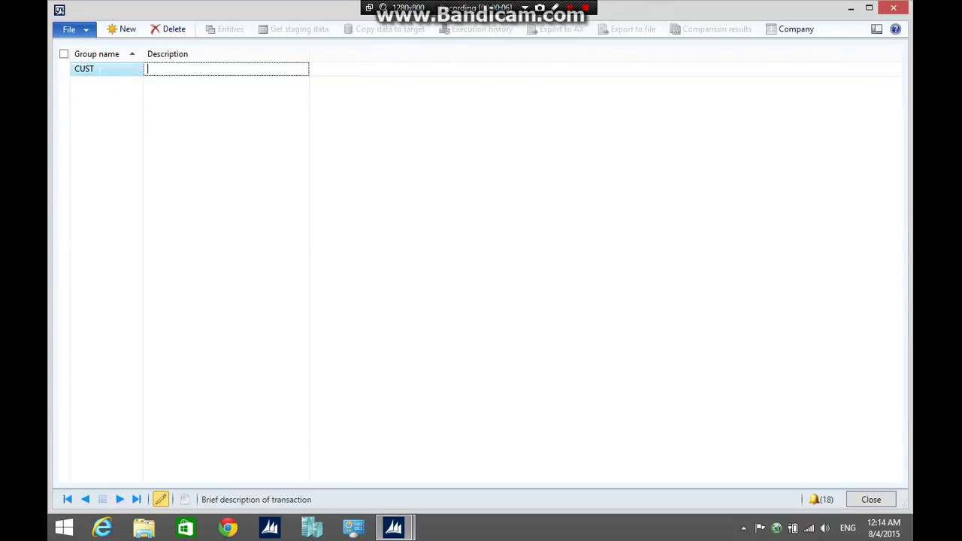
type("Import Customer")
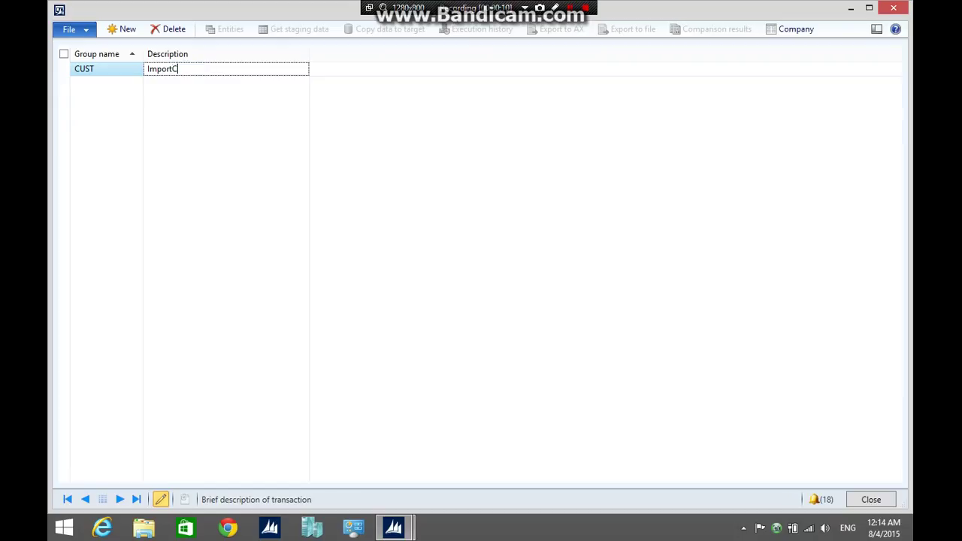
type("ustomer A")
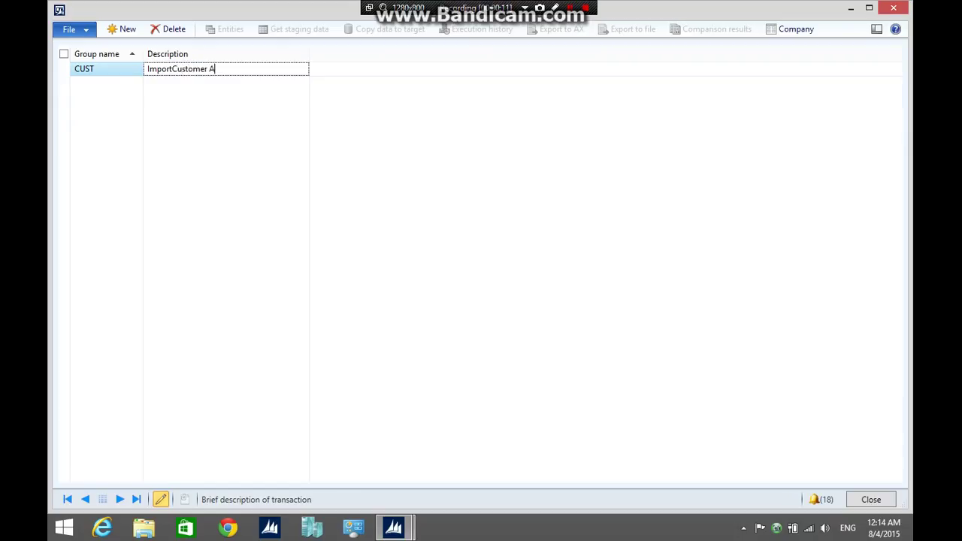
type("ccounts")
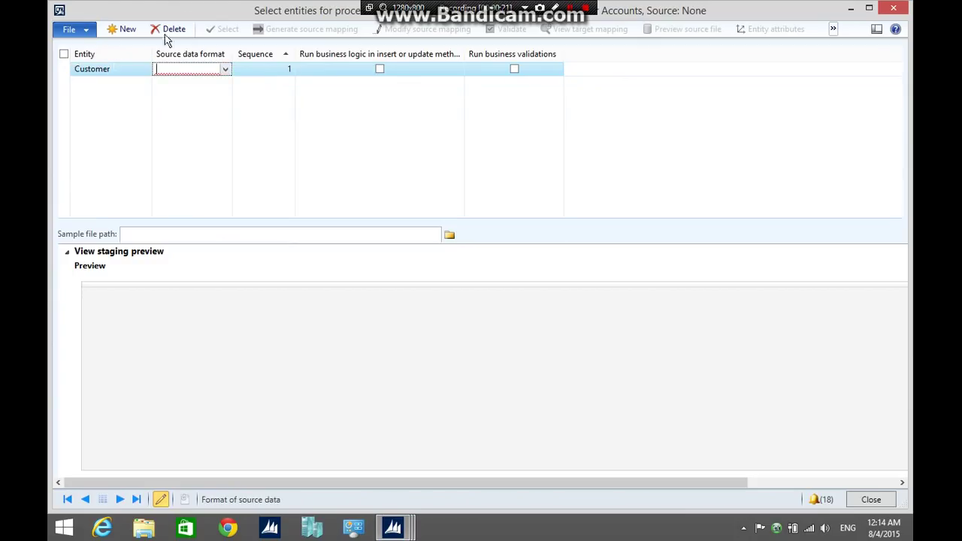
Choose CSV as the Customer entity's source data format and start the sample file wizard
left_click(225, 69)
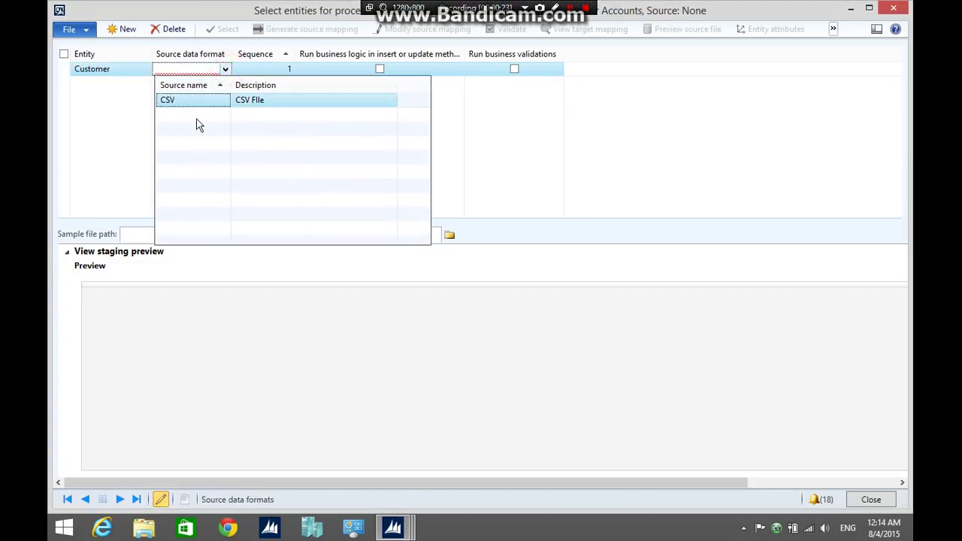
left_click(167, 99)
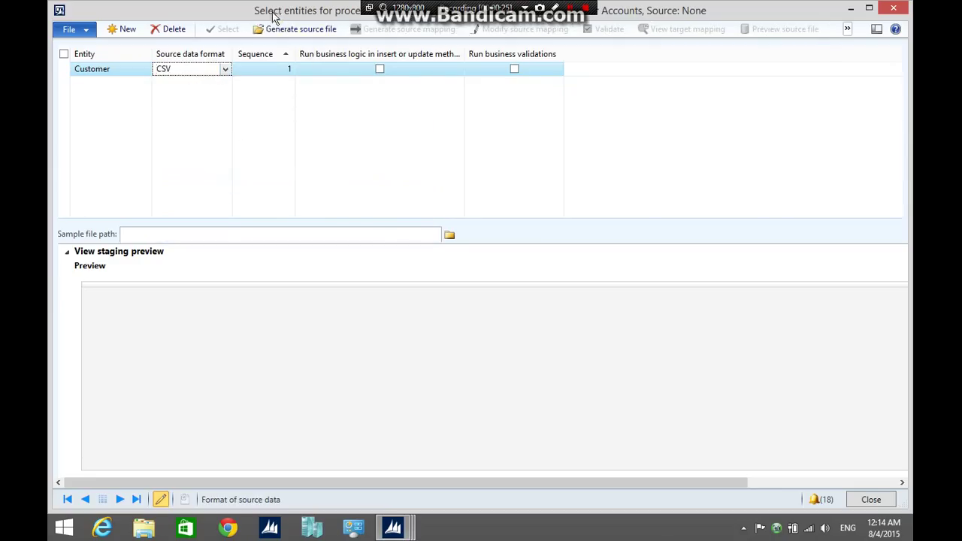
left_click(300, 28)
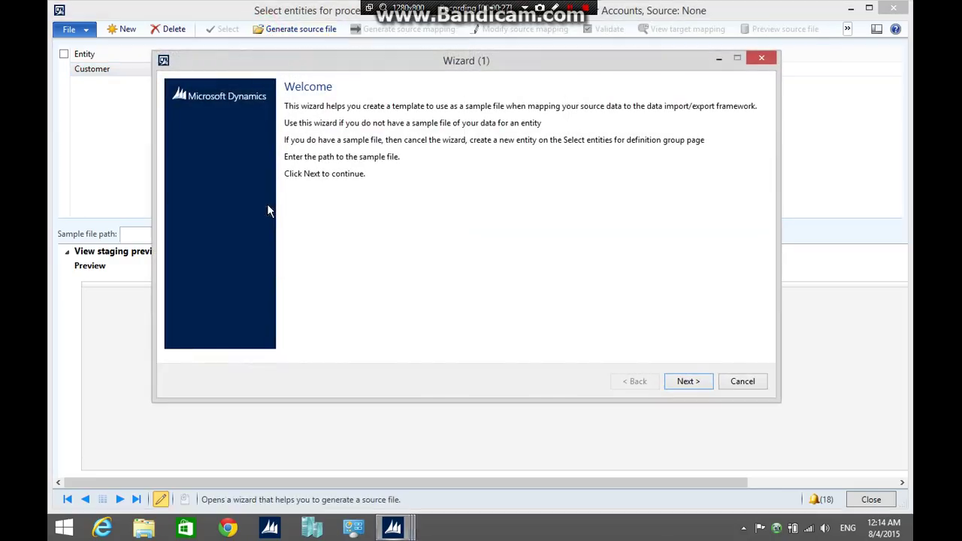
Untick AccountStatement and move AccountNum and CustGroup up to order the five source fields
left_click(689, 382)
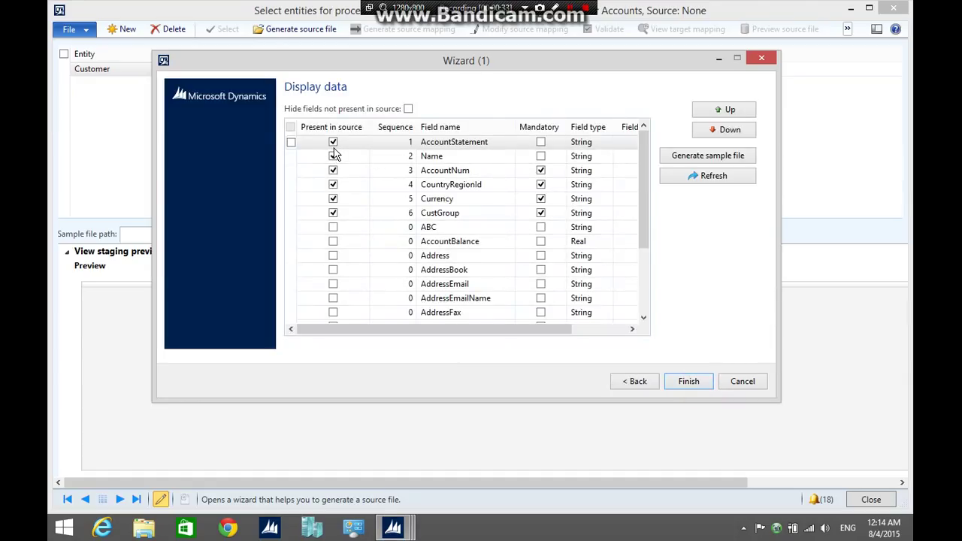
left_click(334, 141)
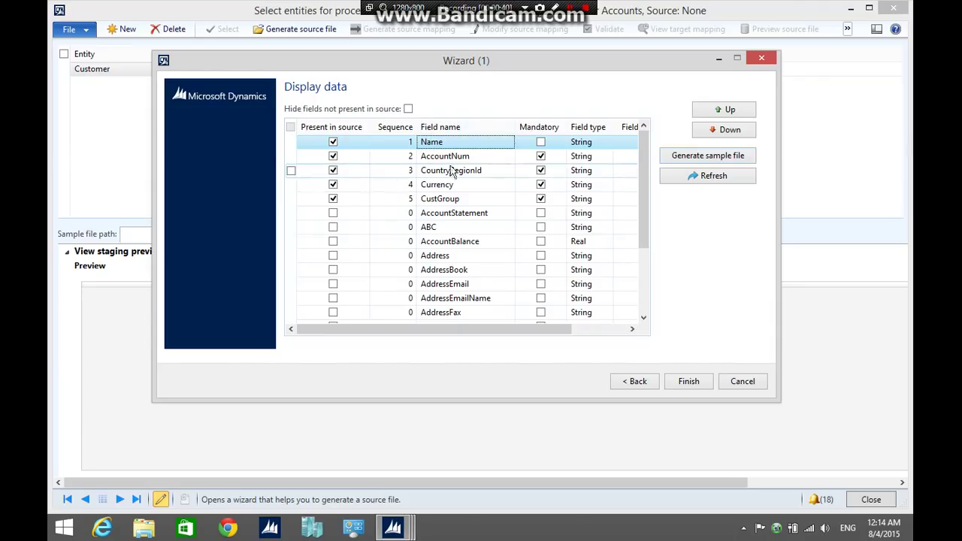
mouse_move(480, 173)
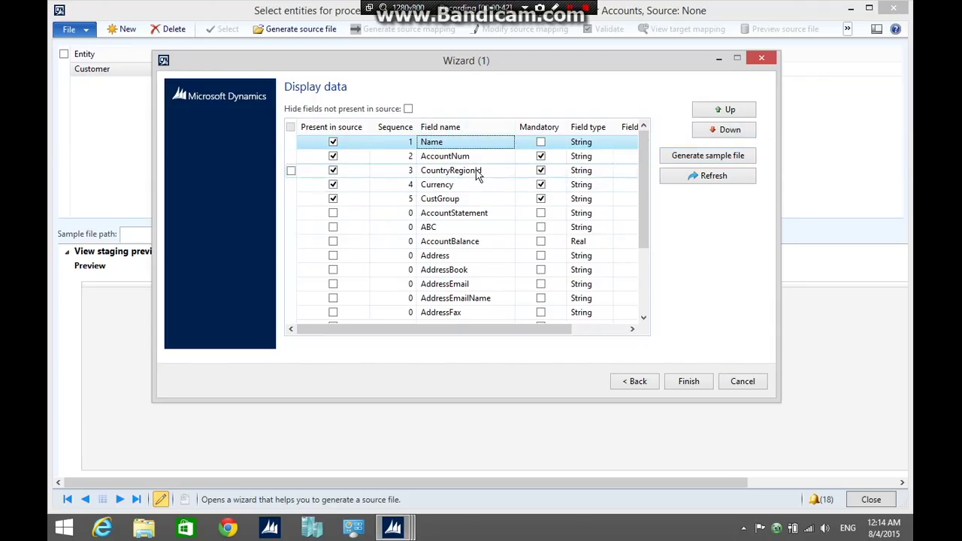
left_click(723, 109)
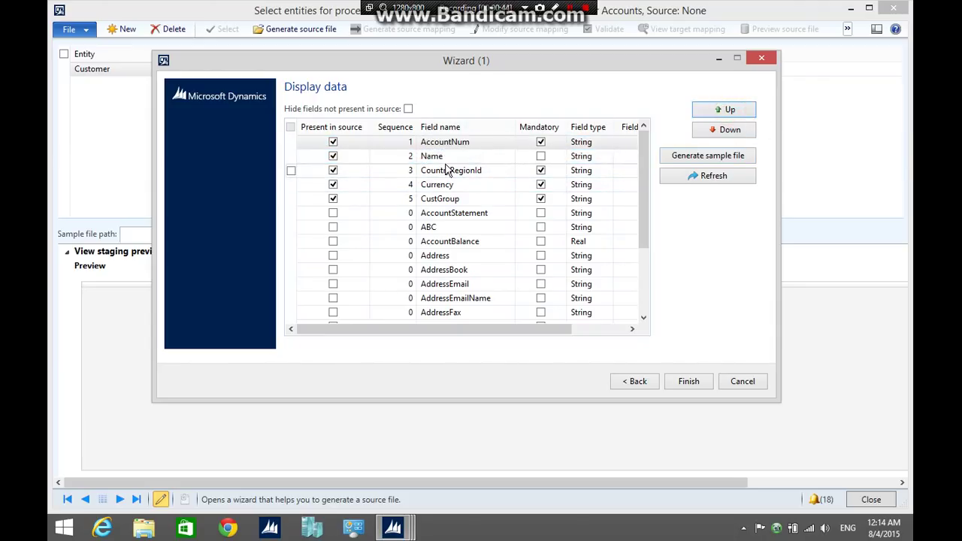
mouse_move(481, 181)
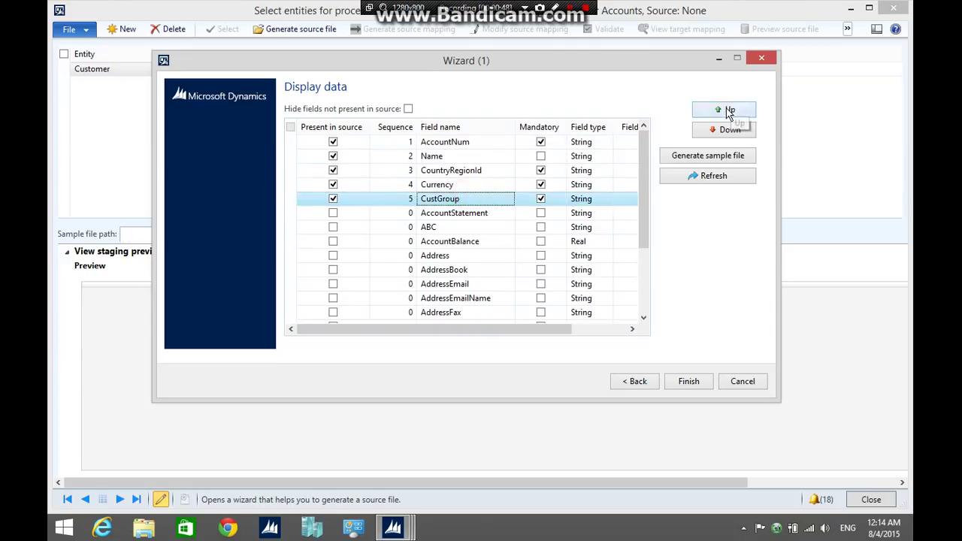
left_click(723, 110)
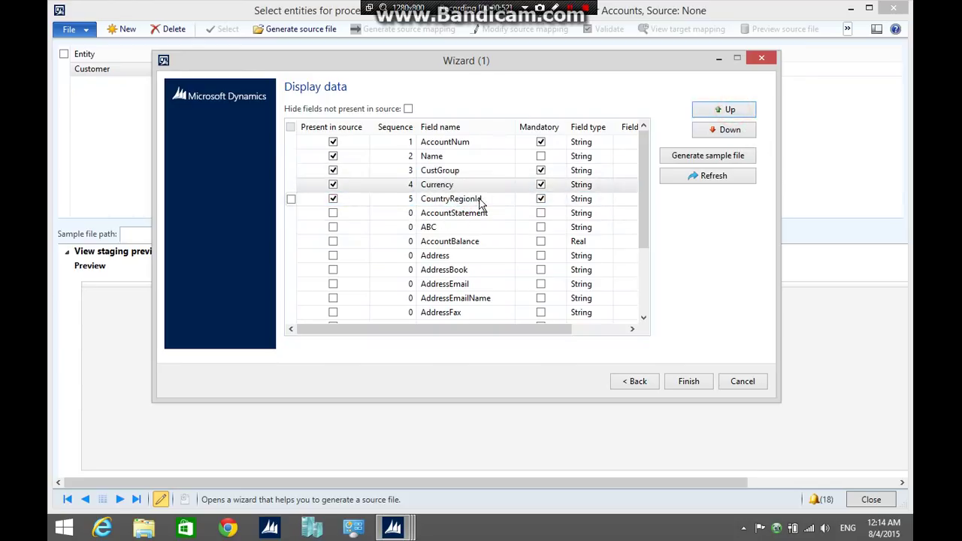
mouse_move(490, 204)
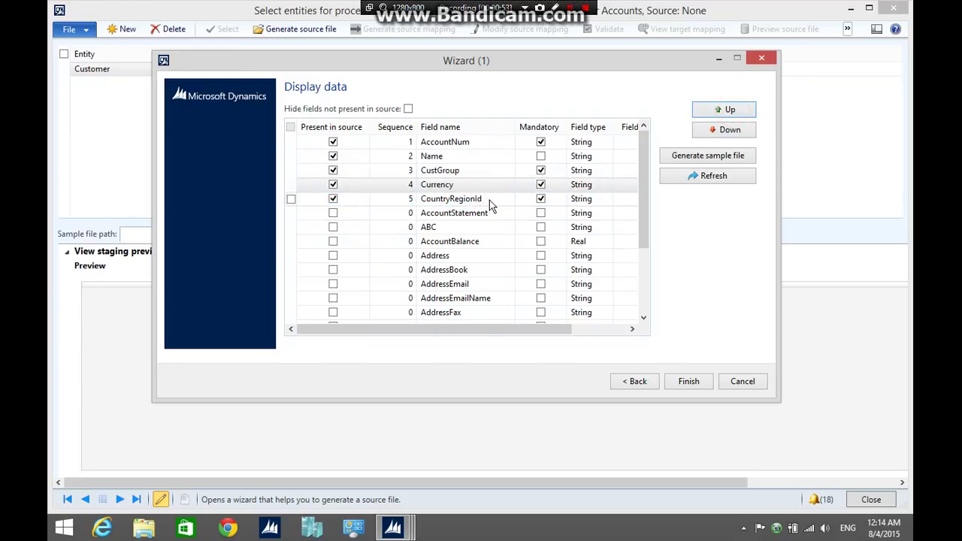
mouse_move(721, 159)
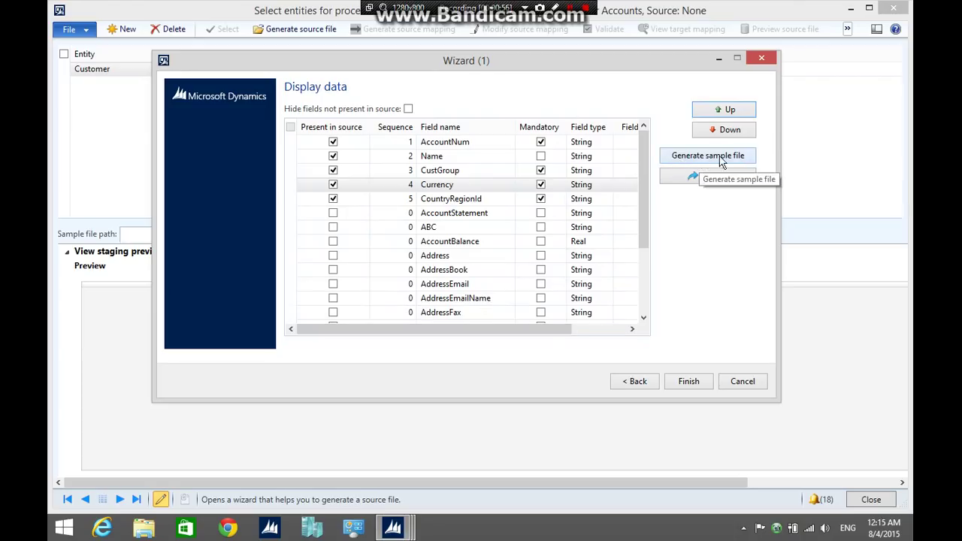
Generate the sample file and save it from Notepad as Customer.csv in D:\DIEF
left_click(707, 155)
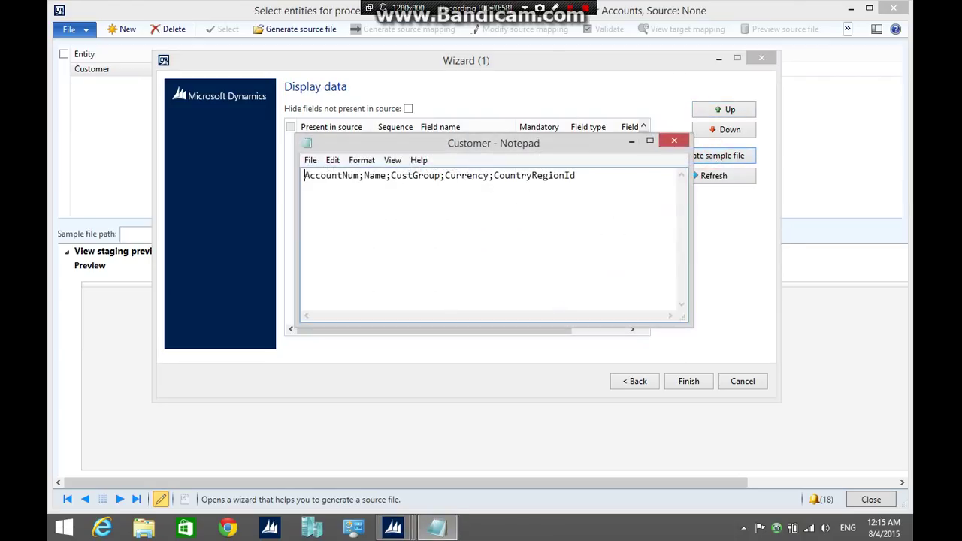
left_click(310, 160)
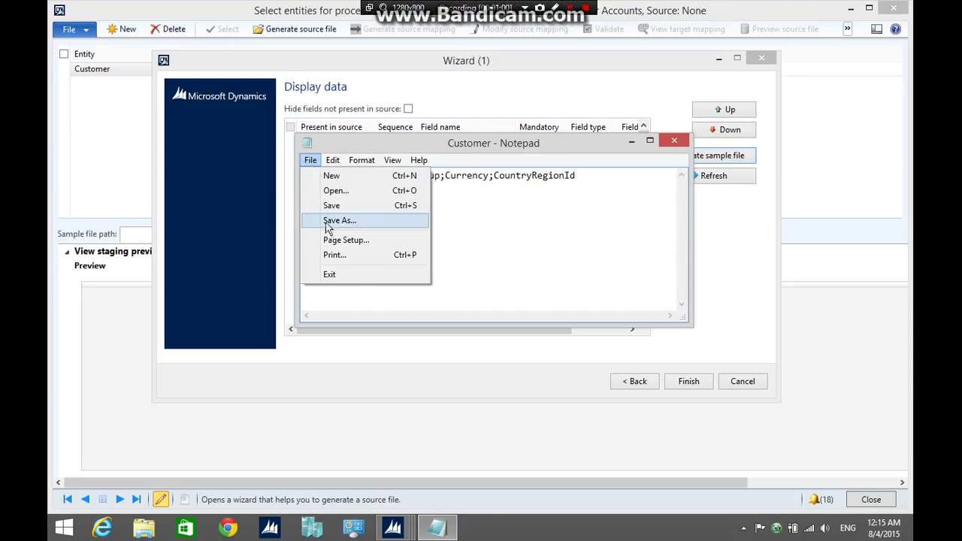
left_click(340, 220)
type("Customer.csv")
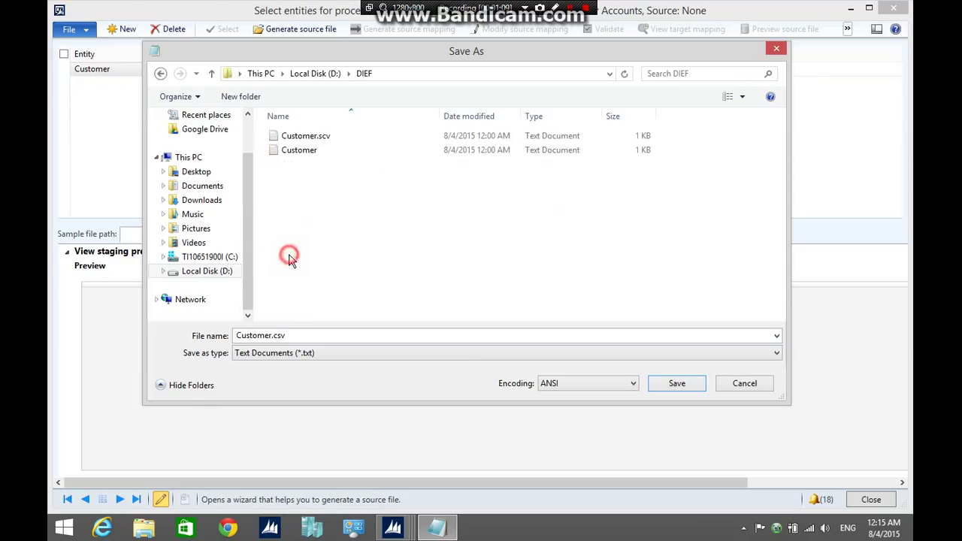
left_click(677, 383)
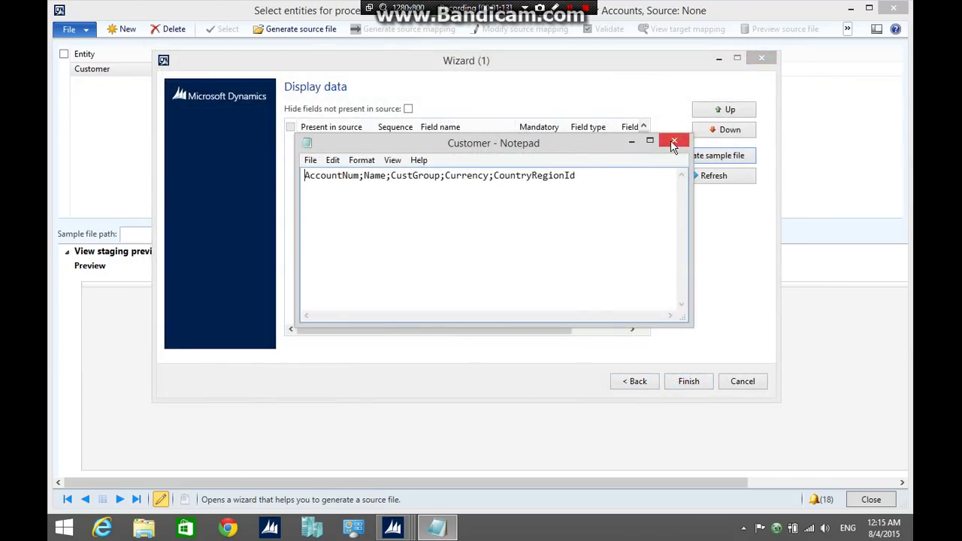
Close Notepad and cancel the wizard back to the import/export framework area page
left_click(674, 142)
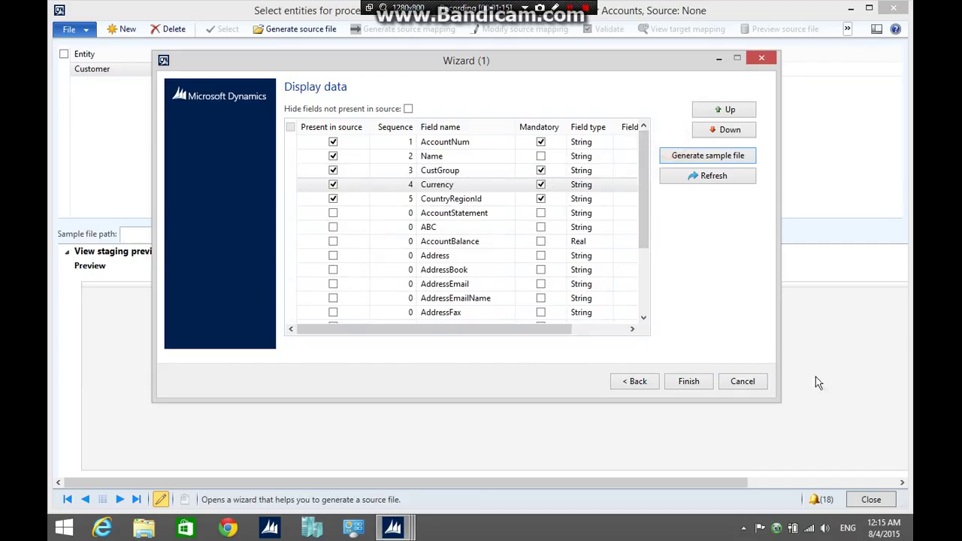
mouse_move(731, 361)
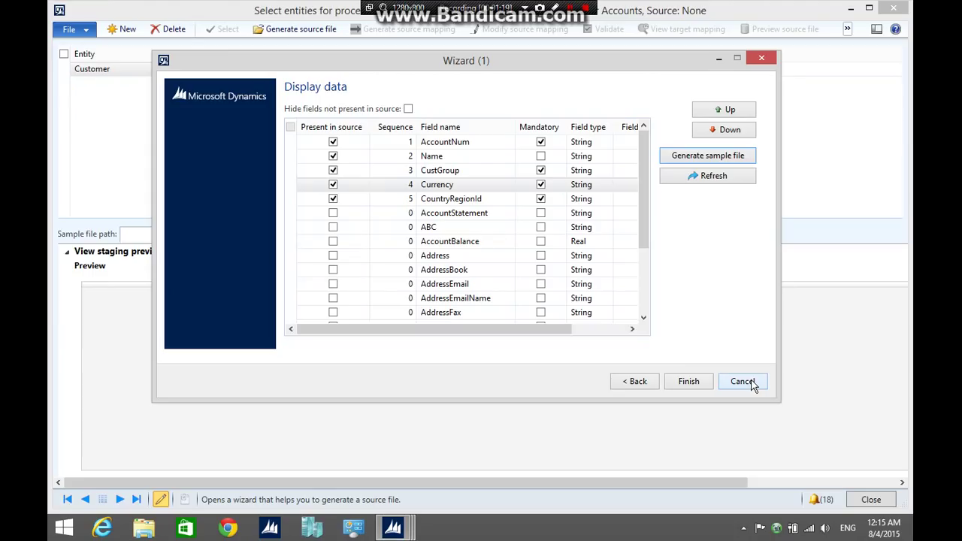
left_click(743, 382)
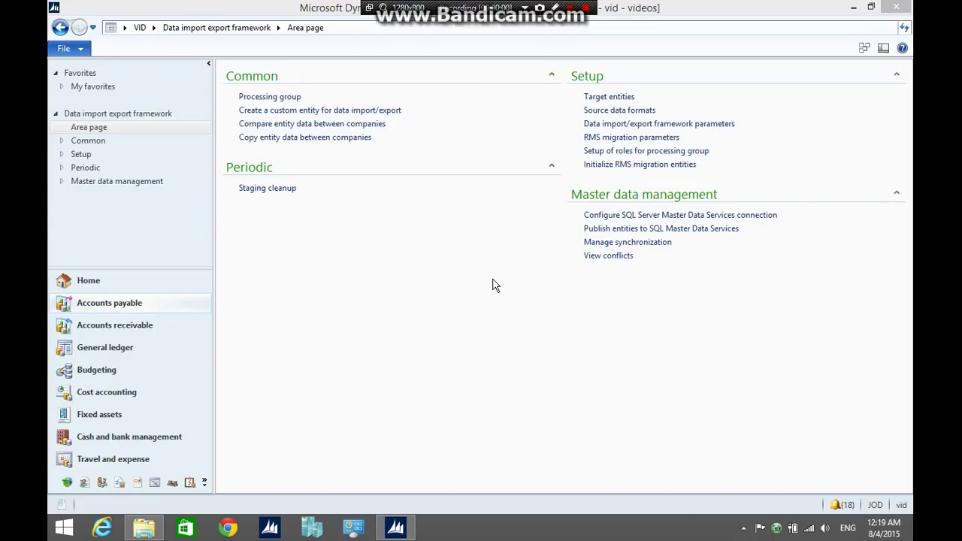
left_click(141, 526)
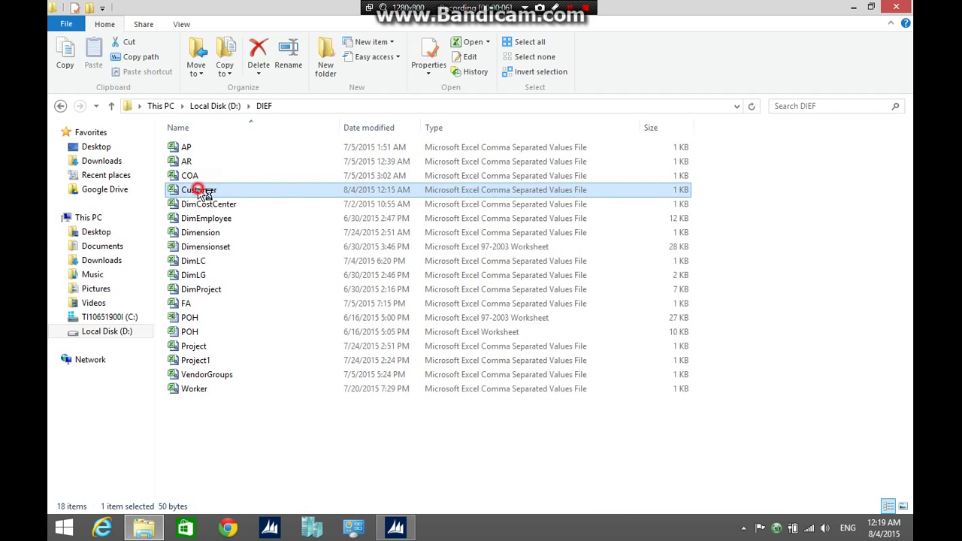
Open Customer.csv in Excel and fill A2:A5 with account numbers 0001 as a 1–4 series
double_click(199, 189)
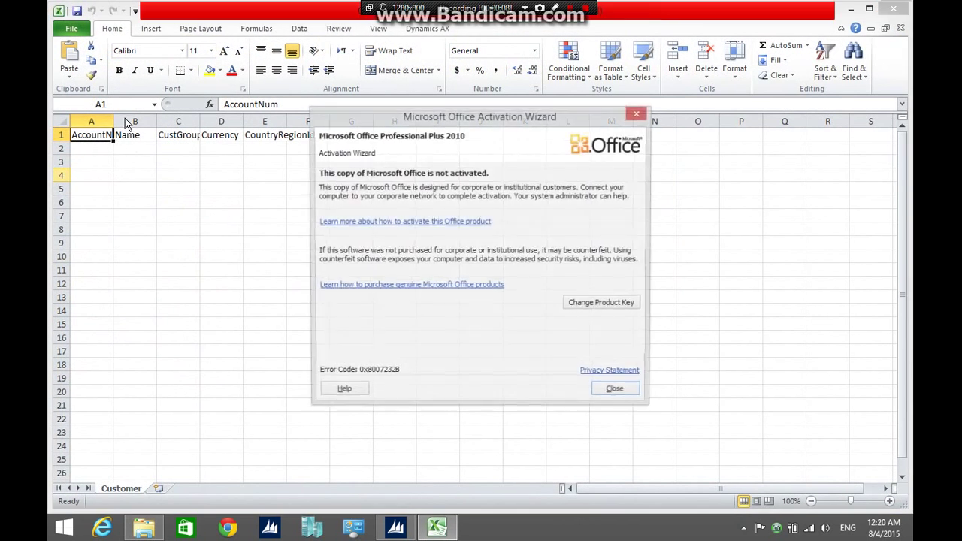
left_click(616, 388)
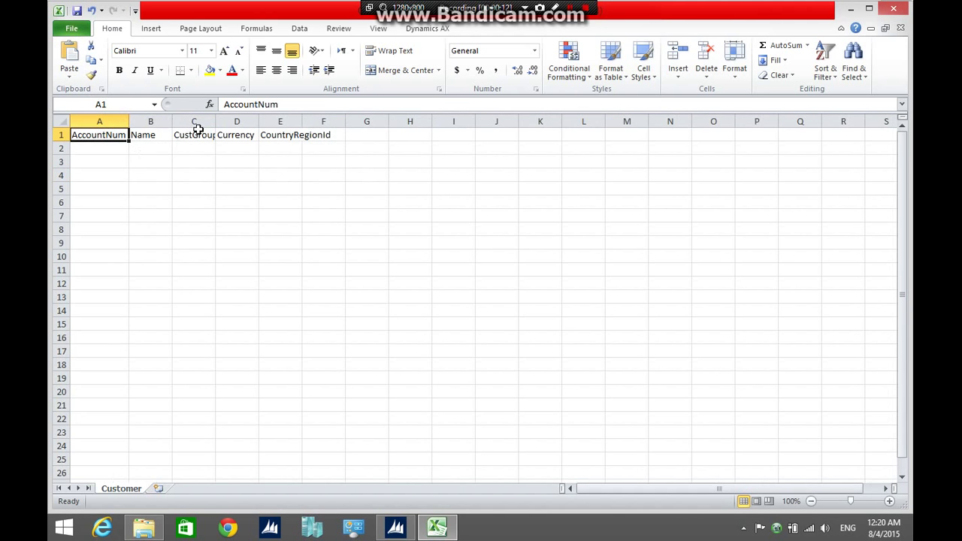
left_click(100, 149)
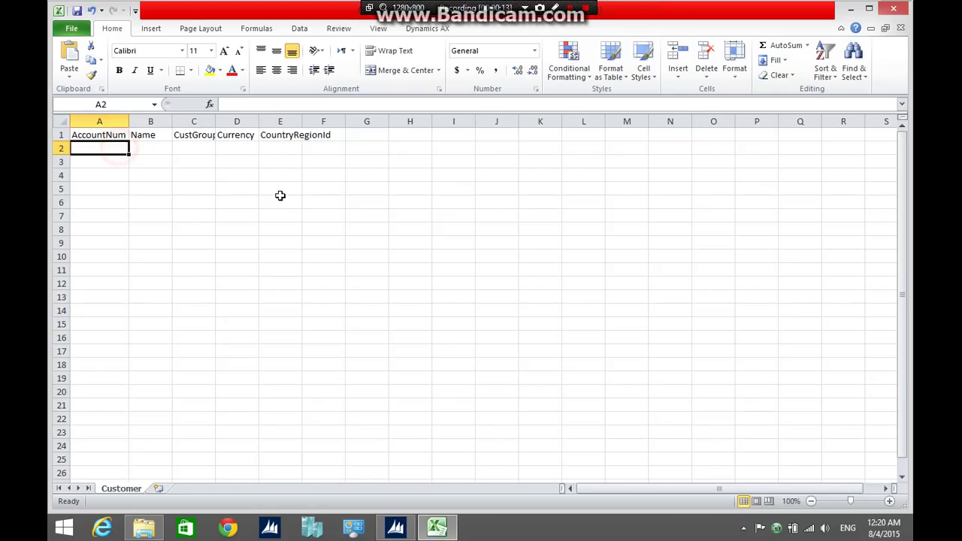
type("0001")
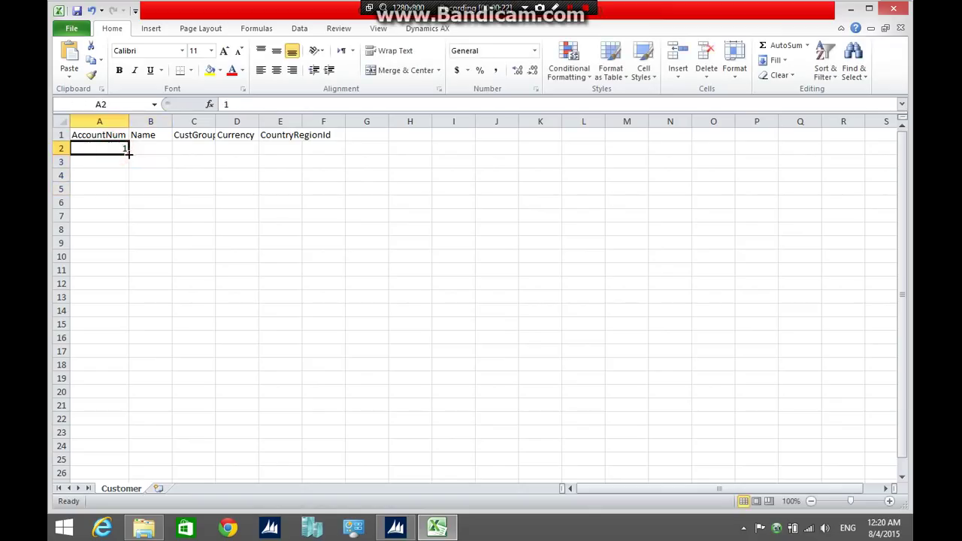
left_click_drag(125, 153, 125, 190)
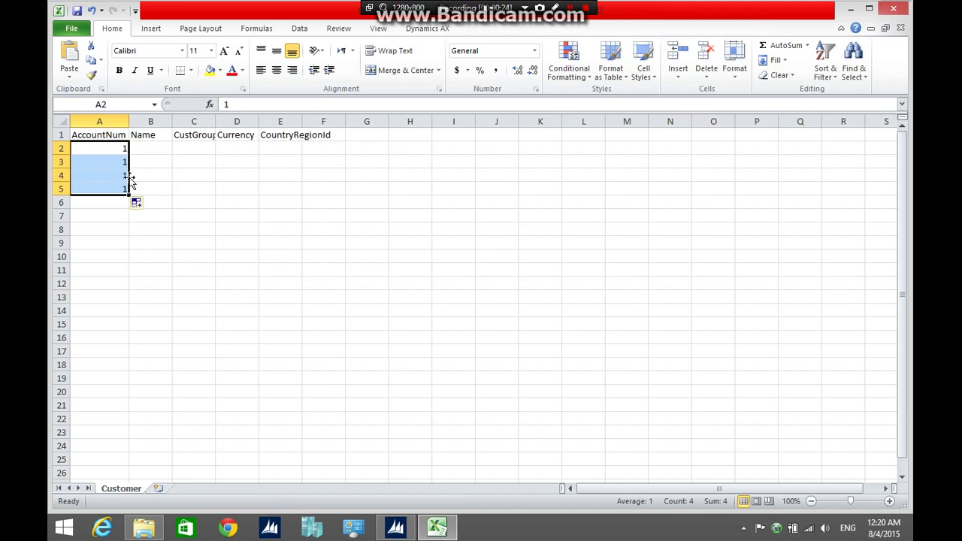
left_click(99, 162)
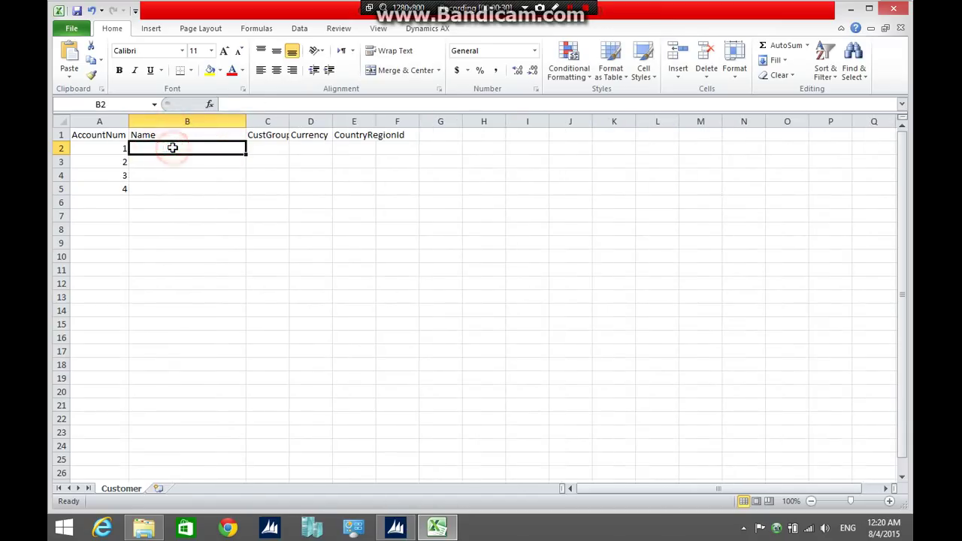
Enter names Customer 1 and Customer 2 onward in column B for the customers
type("Customer")
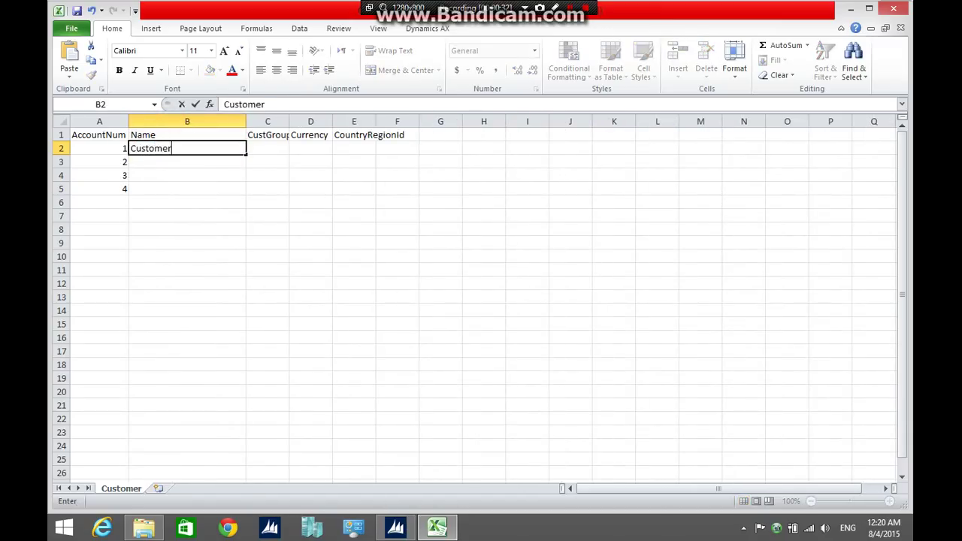
key("Enter")
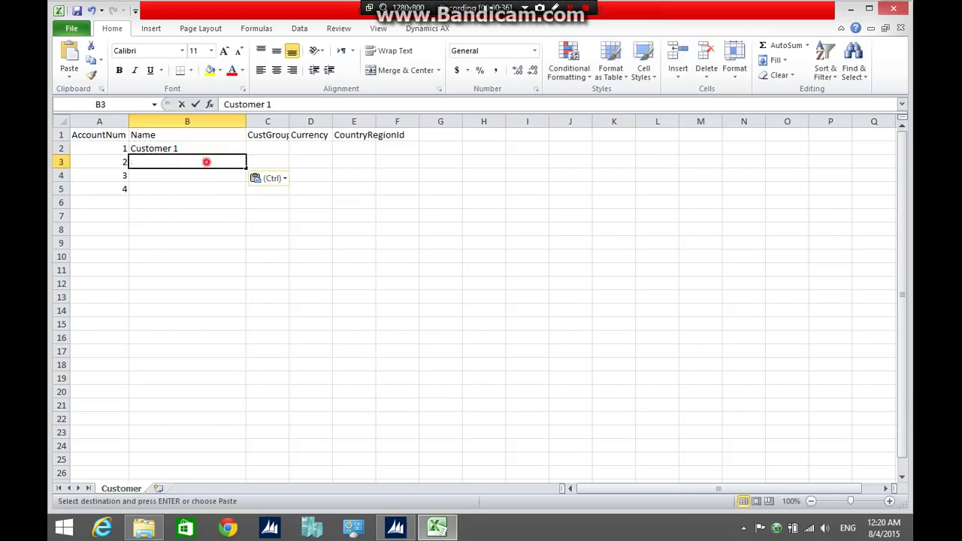
type("Customer 2")
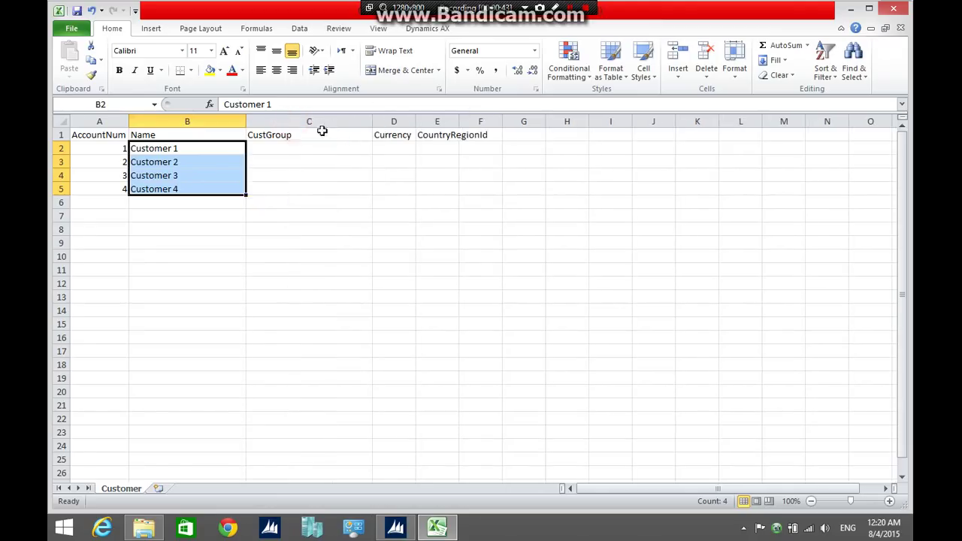
Fill CustGroup 10, Currency JOD and CountryRegionId JOR for rows 2–5
type("10")
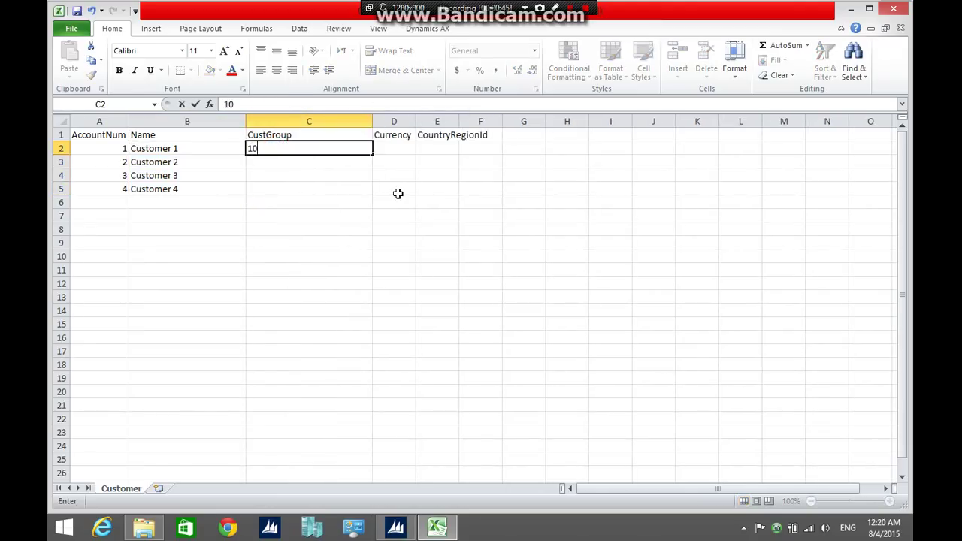
key("Enter")
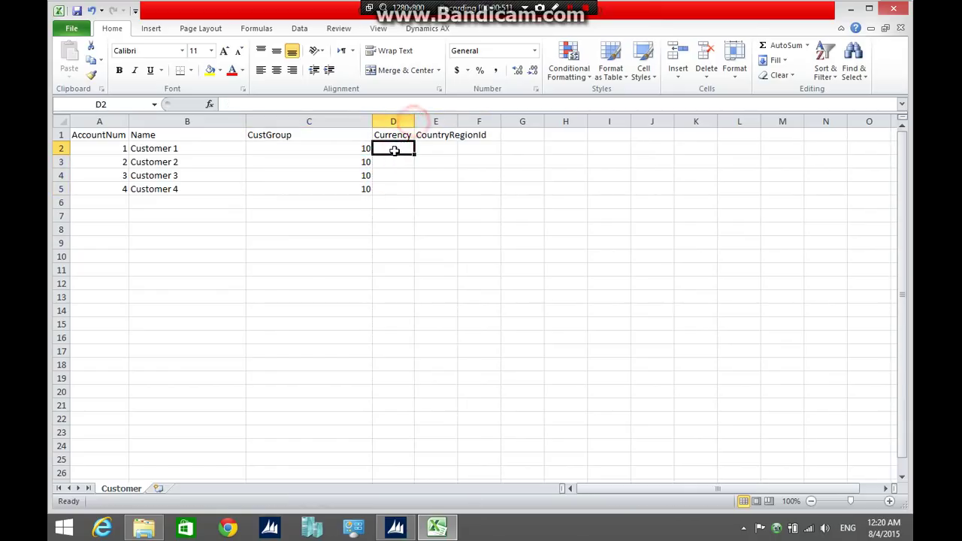
type("JOD")
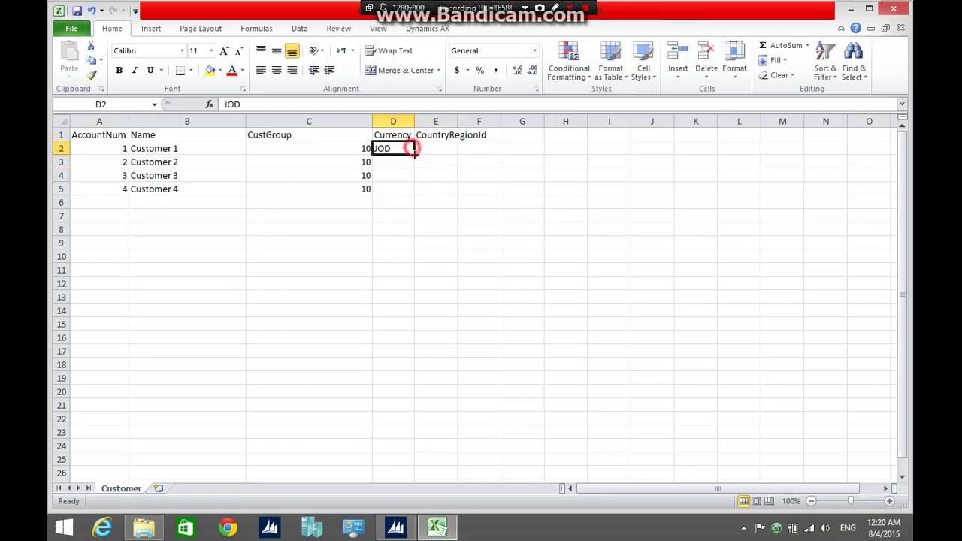
left_click_drag(394, 149, 394, 190)
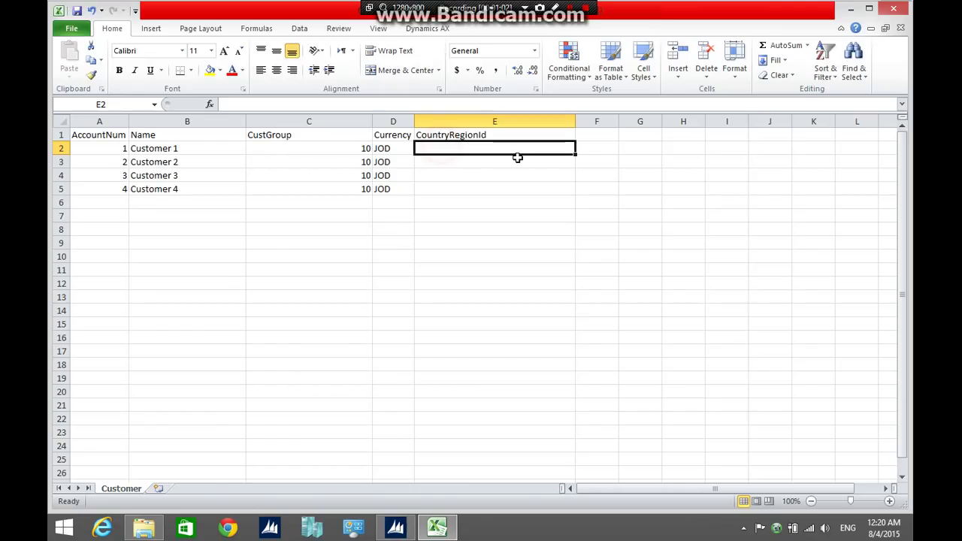
type("JOR")
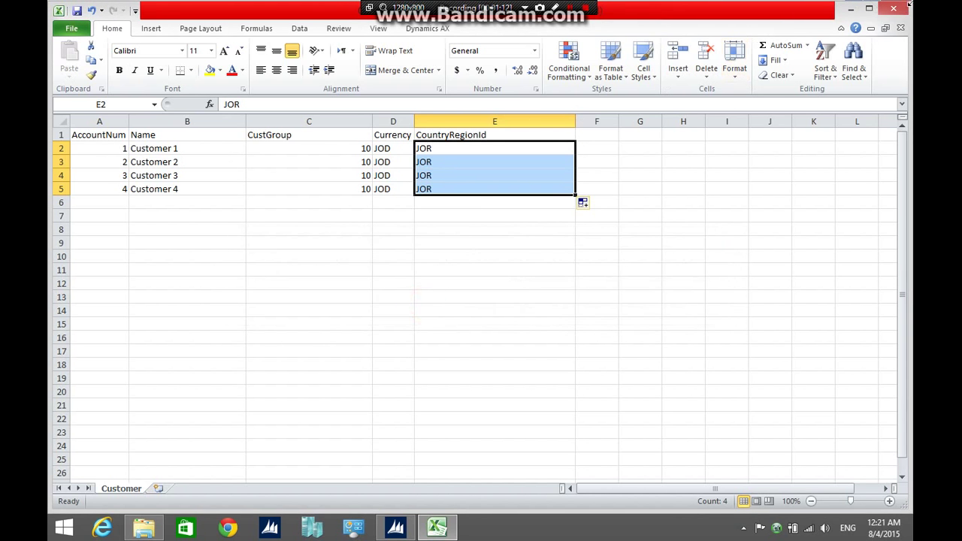
Close the workbook, saving the changes over the existing Customer.csv in D:\DIEF
left_click(893, 7)
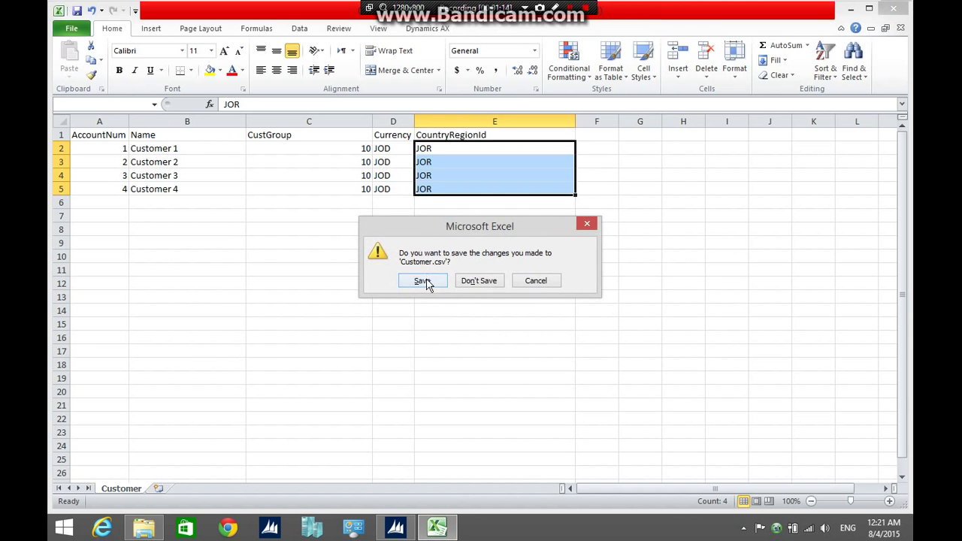
left_click(420, 281)
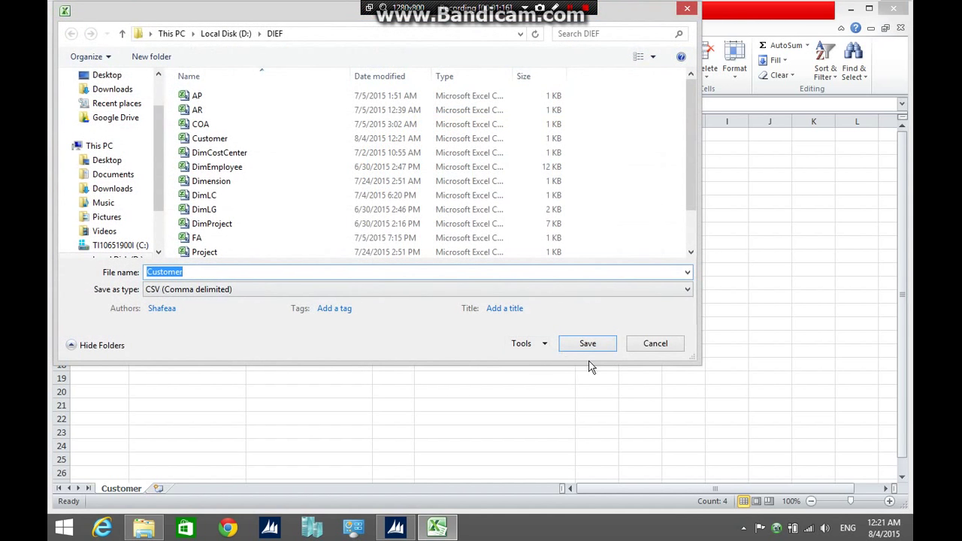
left_click(587, 342)
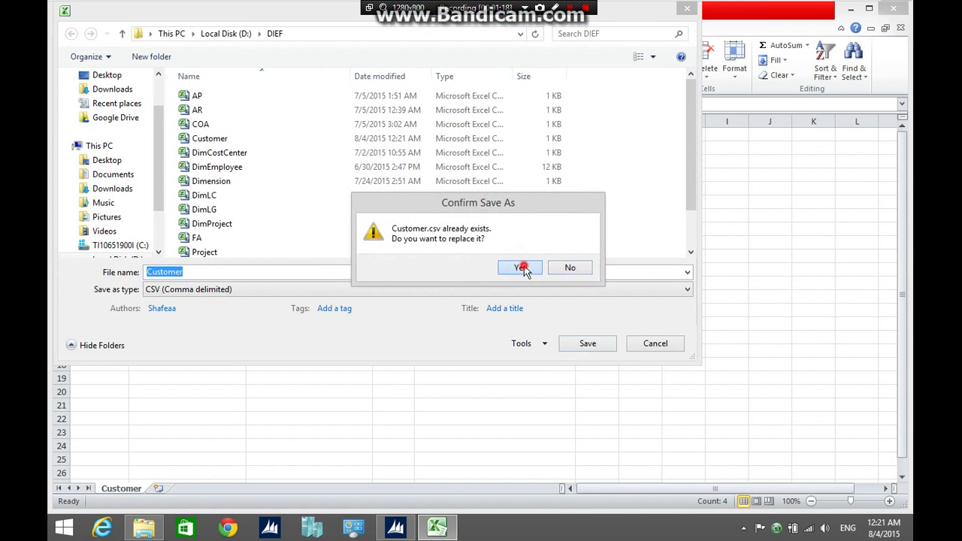
left_click(520, 267)
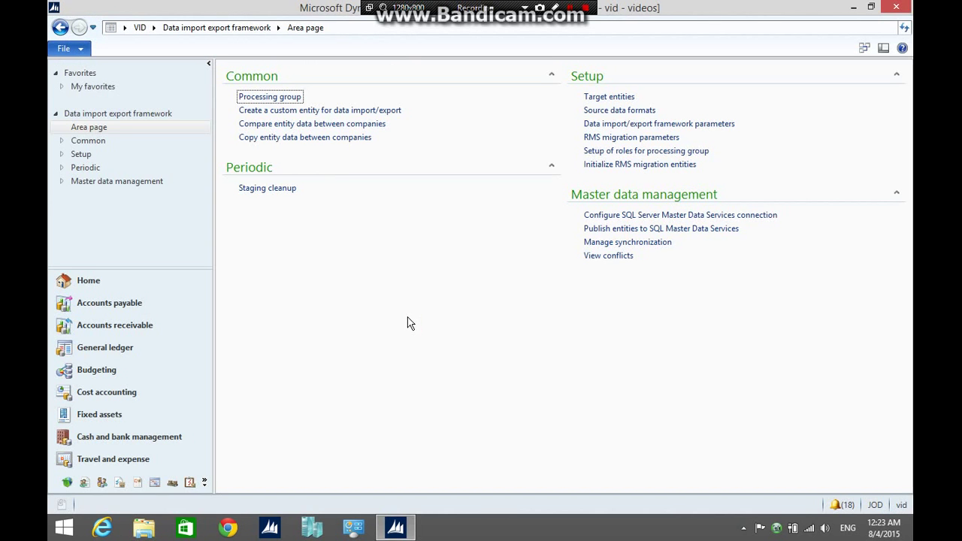
Browse from the Customer entity's sample file path to Local Disk (D:) > DIEF for Customer.csv
left_click(269, 97)
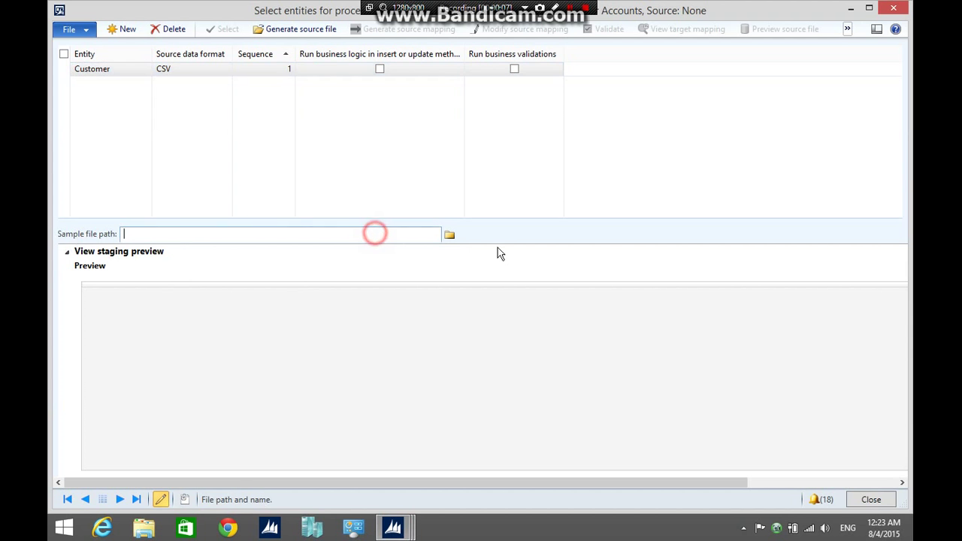
left_click(448, 235)
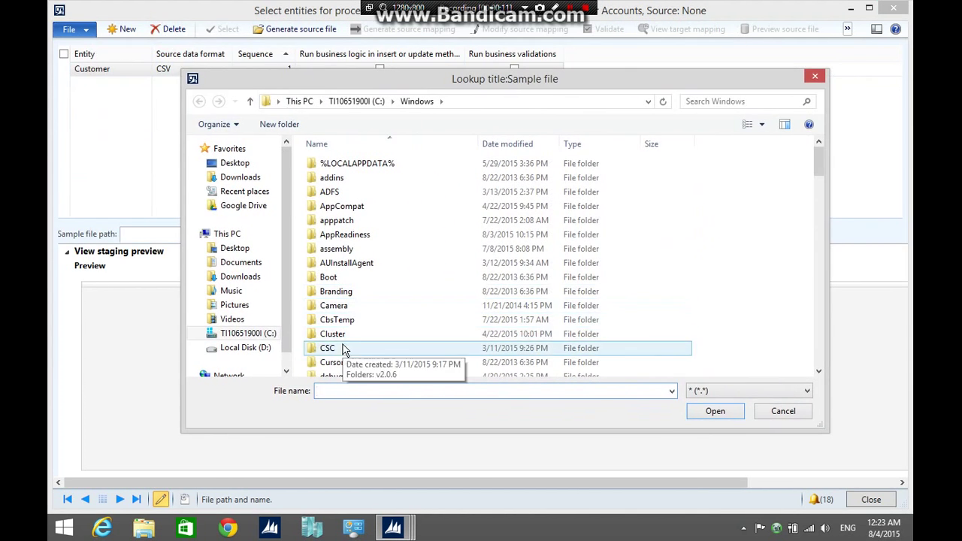
left_click(241, 347)
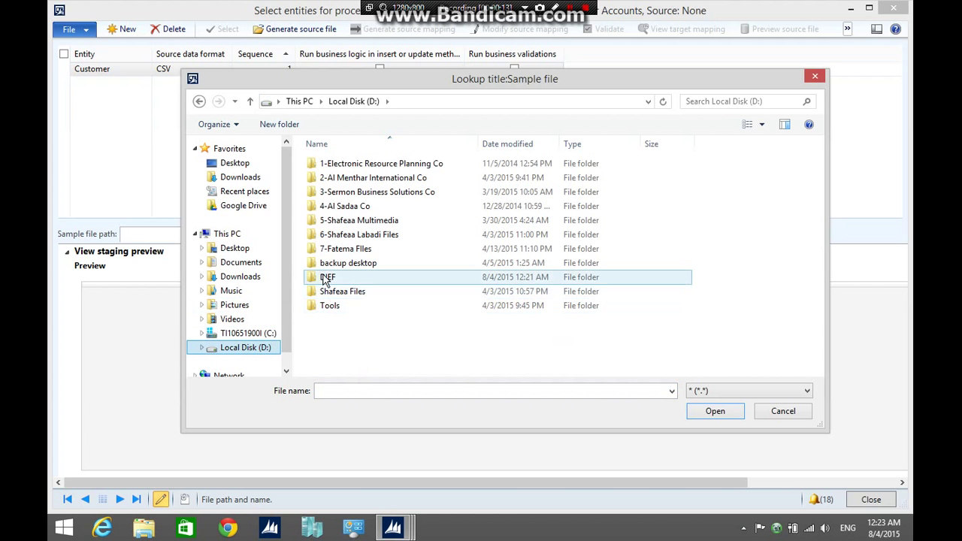
left_click(716, 412)
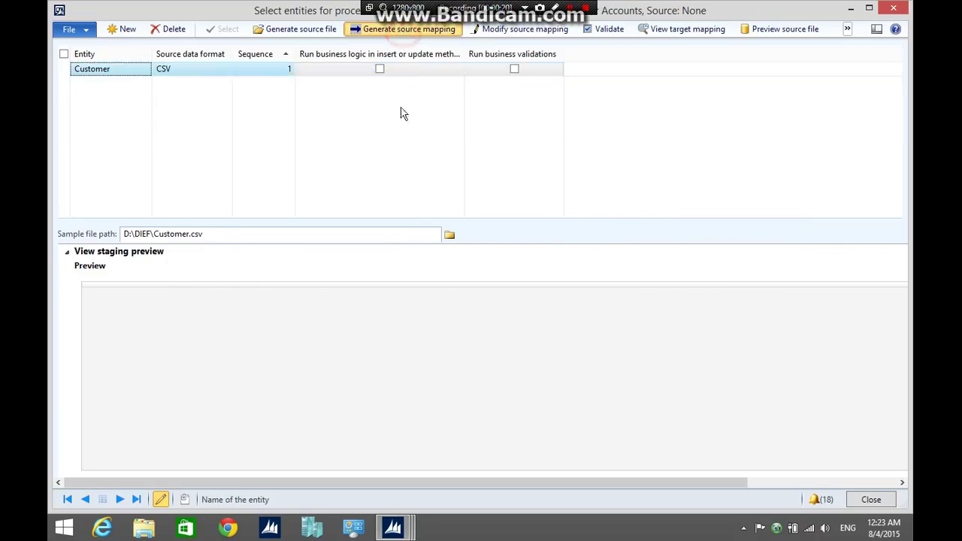
Generate the Customer source mapping and preview Customers 1–4 with group 10, JOD, JOR
left_click(403, 29)
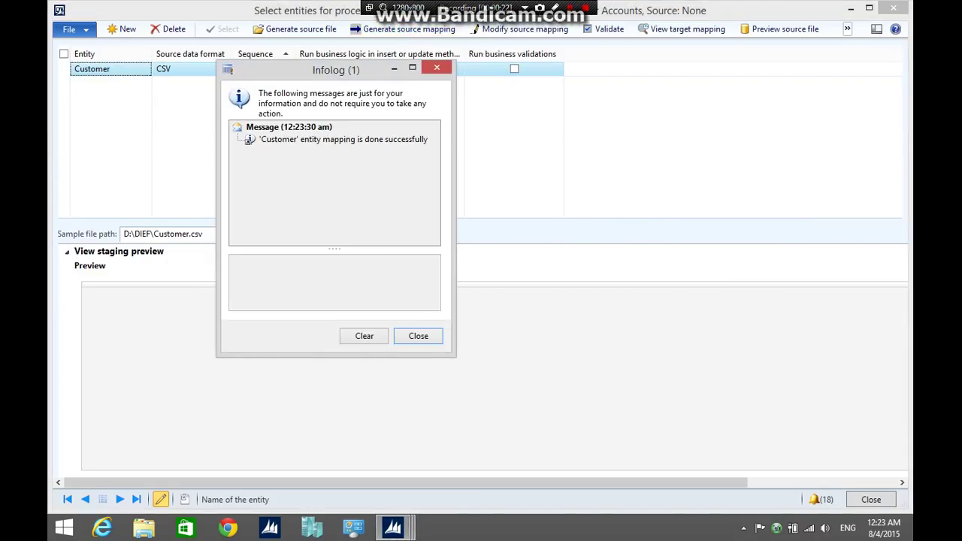
mouse_move(397, 249)
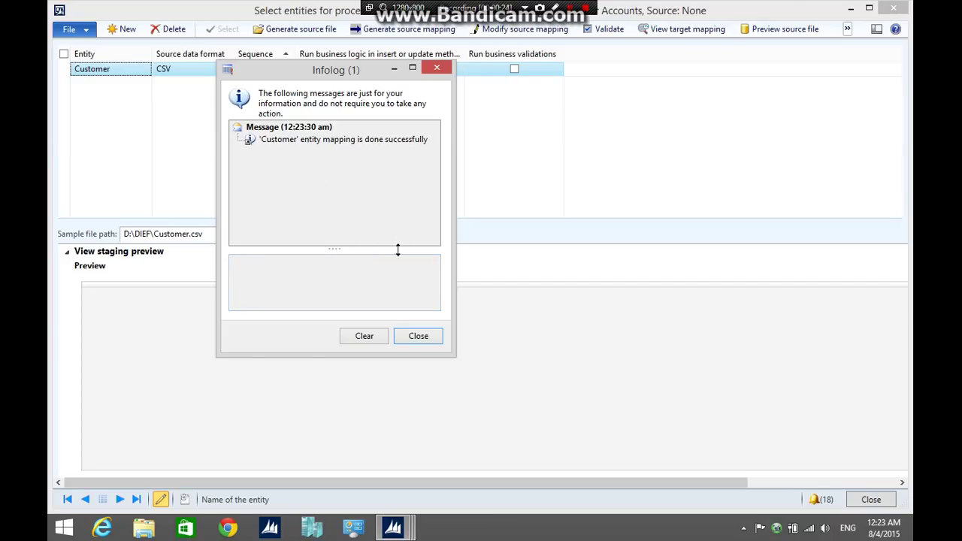
left_click(418, 337)
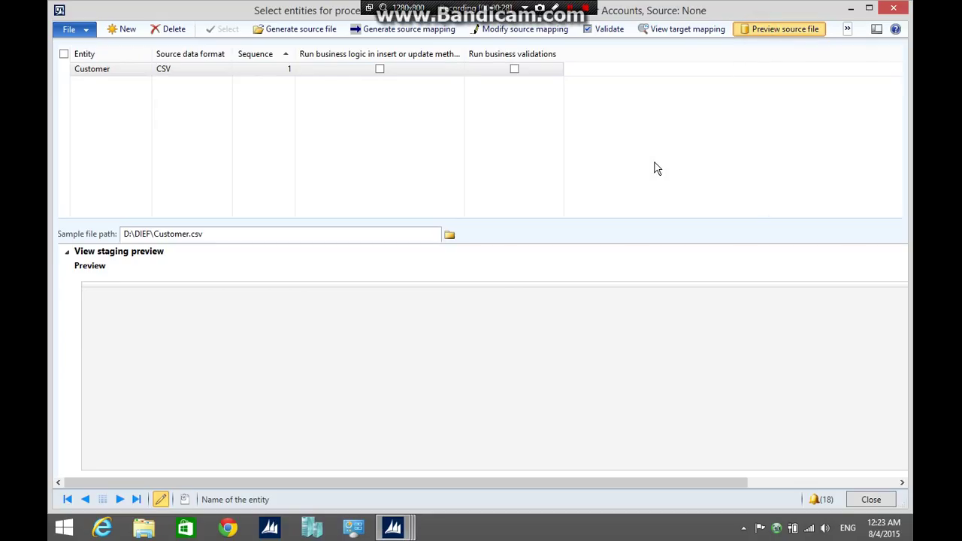
left_click(781, 29)
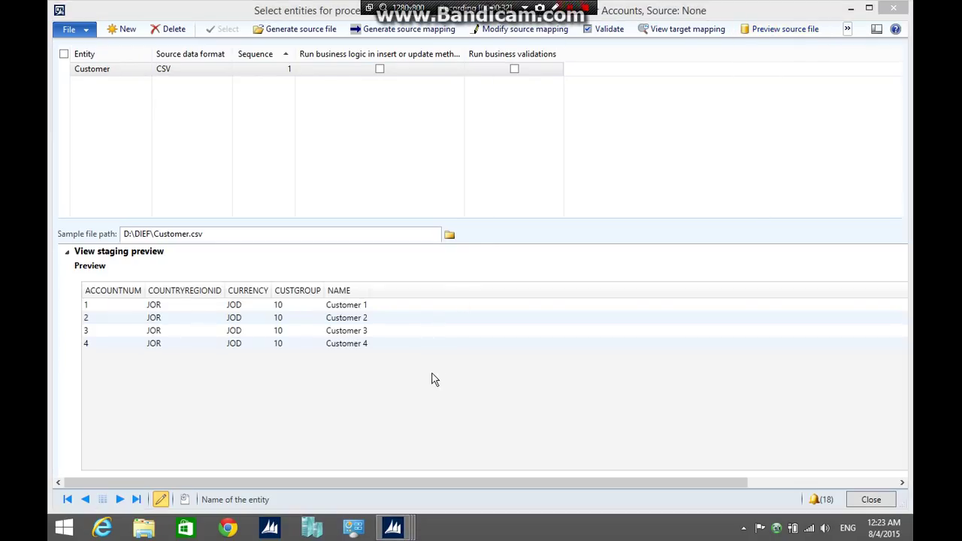
left_click(154, 317)
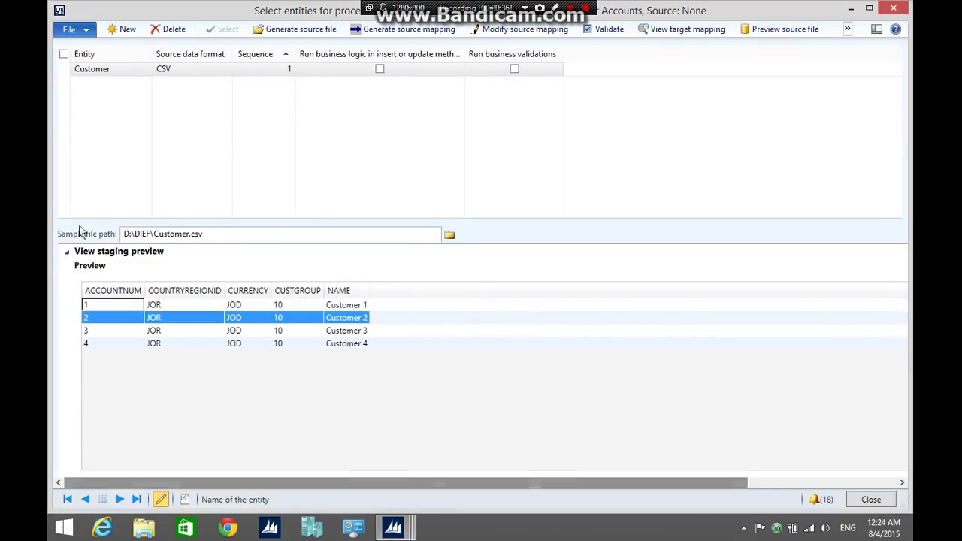
mouse_move(465, 234)
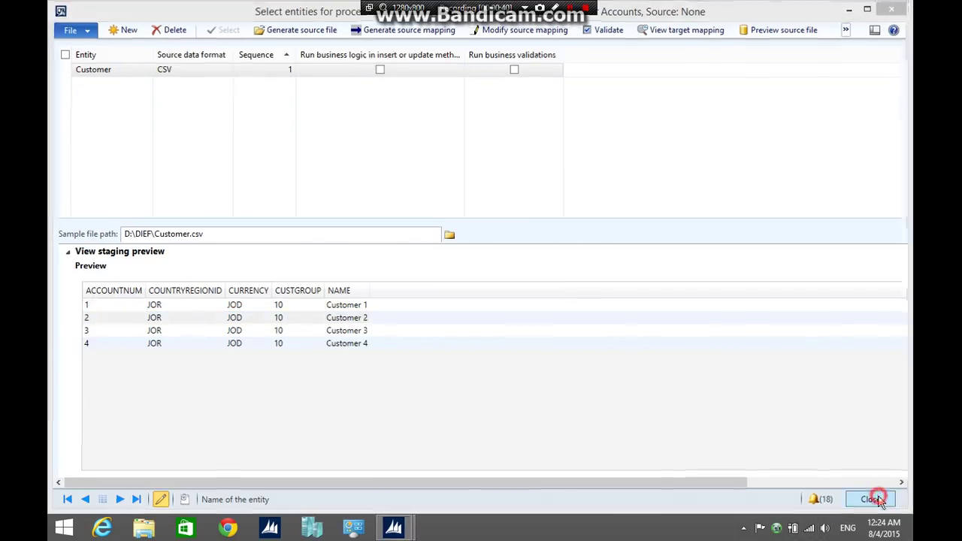
Get staging data for CUST as job CUST-1 described 'Import Customers' and confirm it
left_click(876, 499)
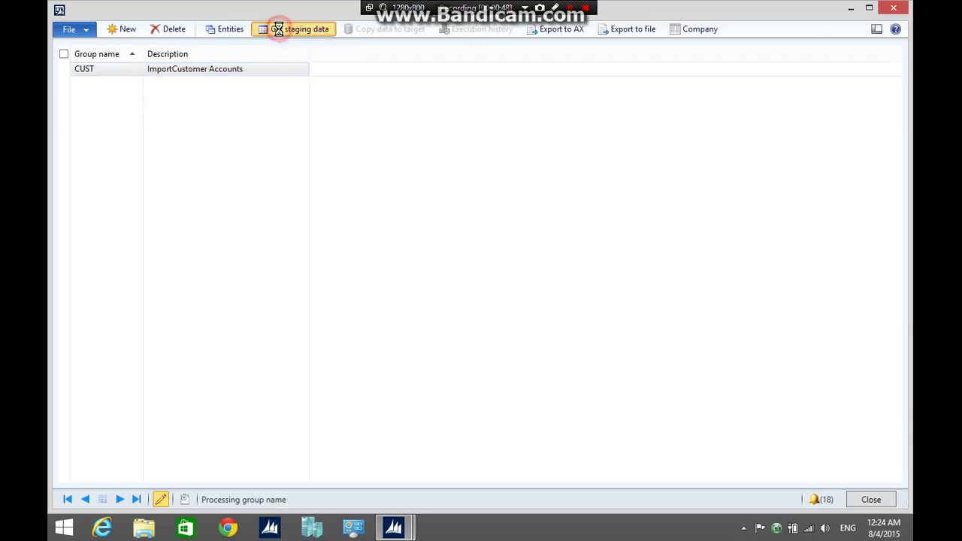
left_click(299, 29)
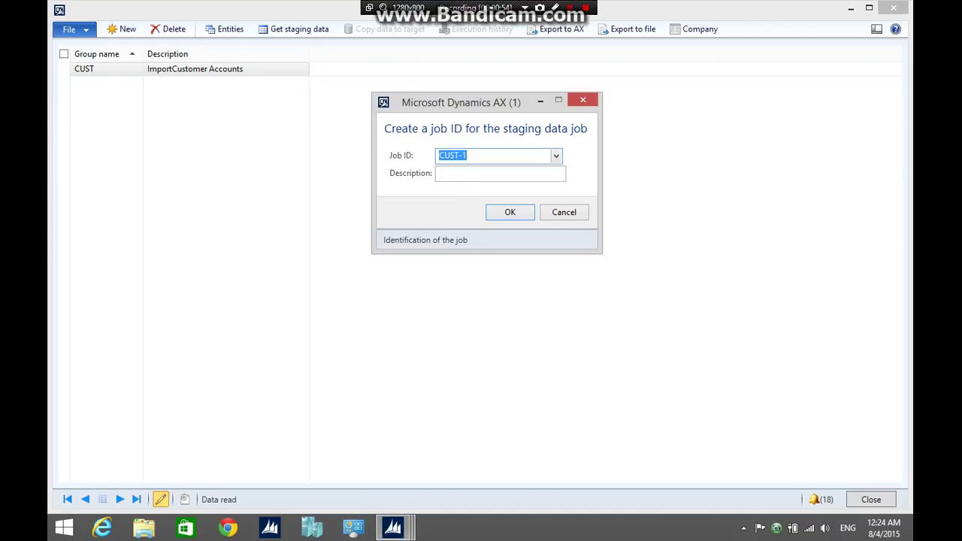
mouse_move(427, 181)
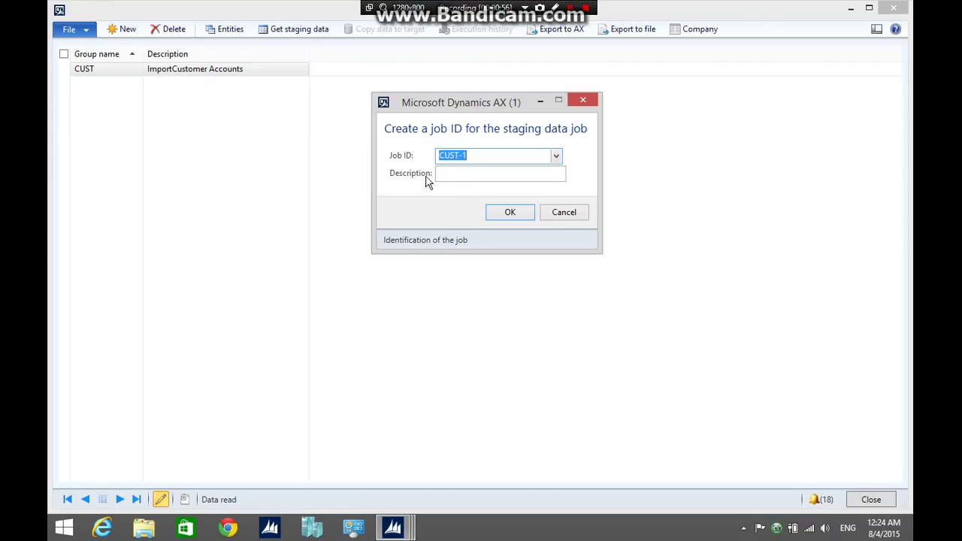
left_click(499, 174)
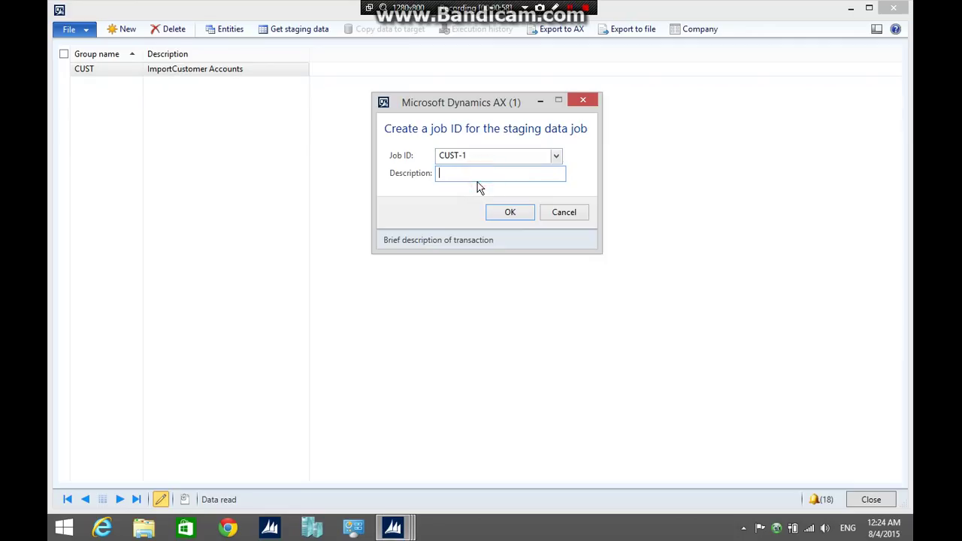
type("Import")
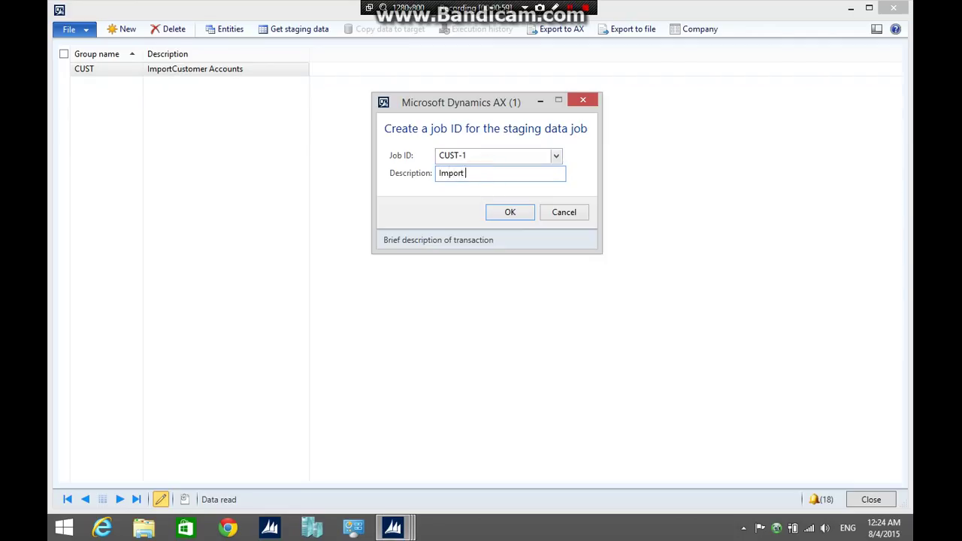
type("Custom")
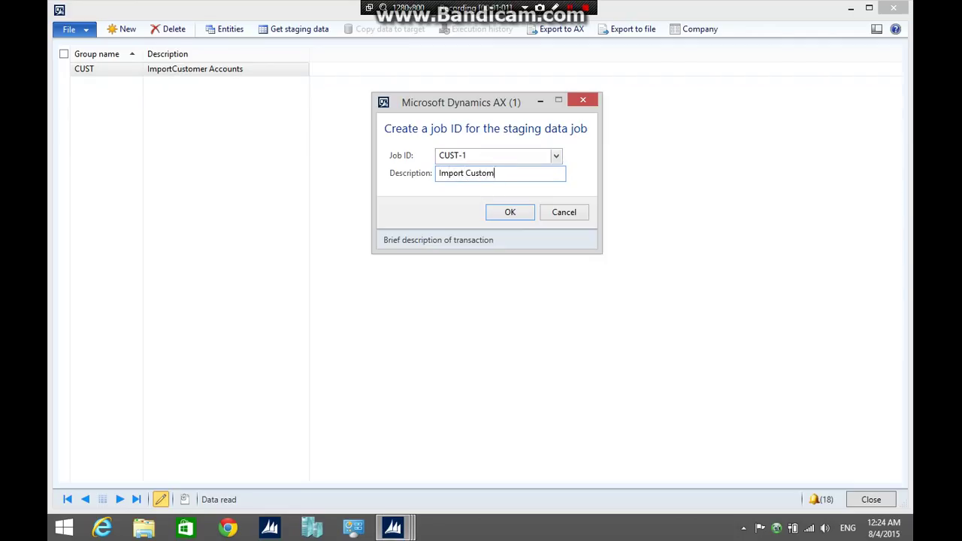
left_click(509, 212)
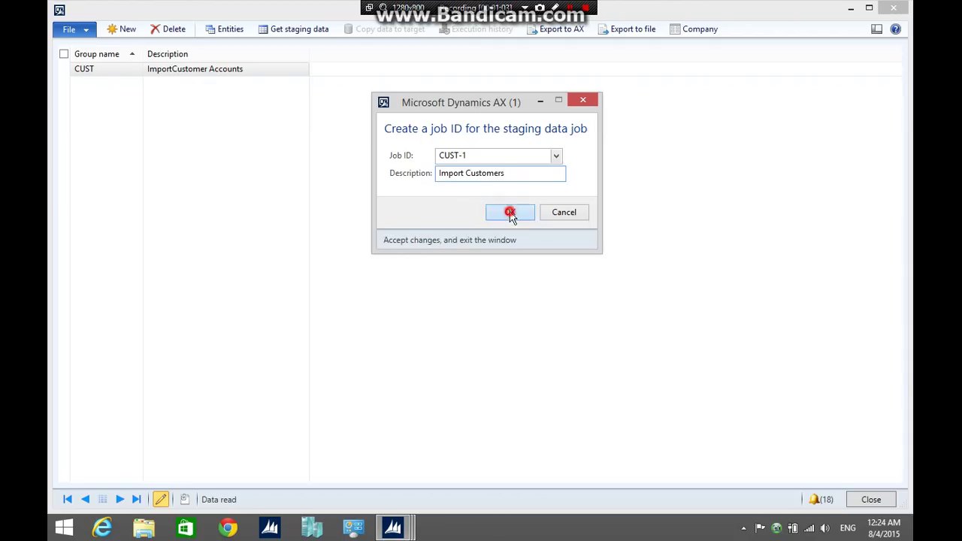
left_click(509, 212)
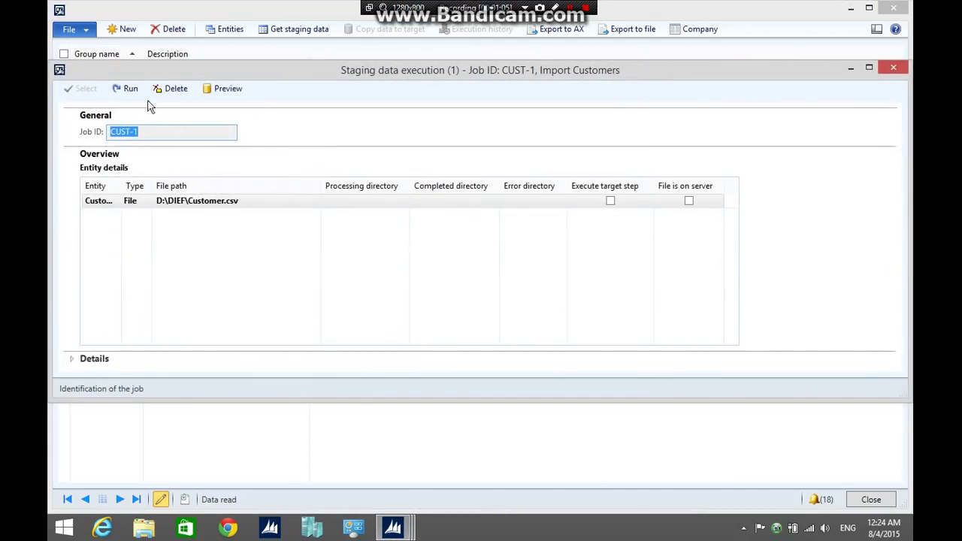
Run staging job CUST-1, inserting four Customer records into staging, and dismiss the result
left_click(129, 87)
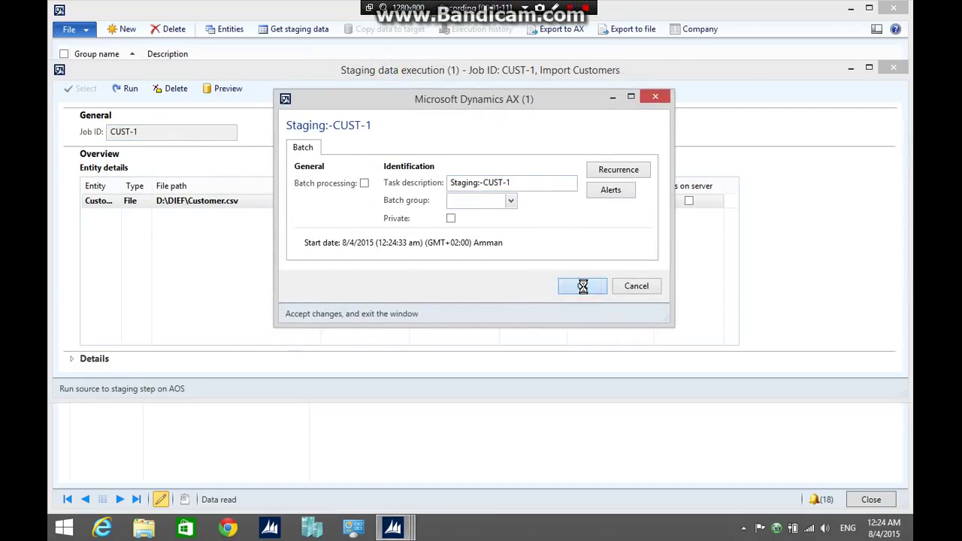
left_click(582, 286)
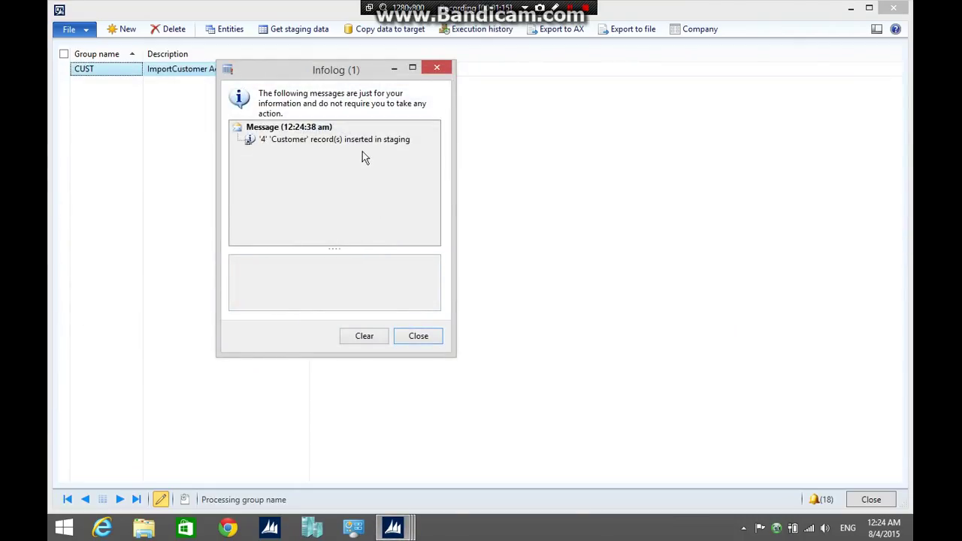
left_click(418, 336)
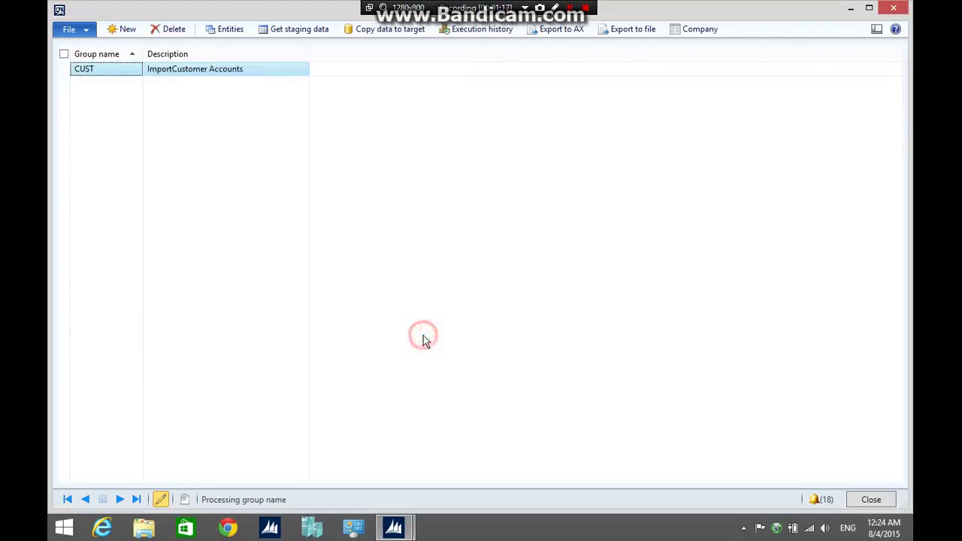
mouse_move(400, 55)
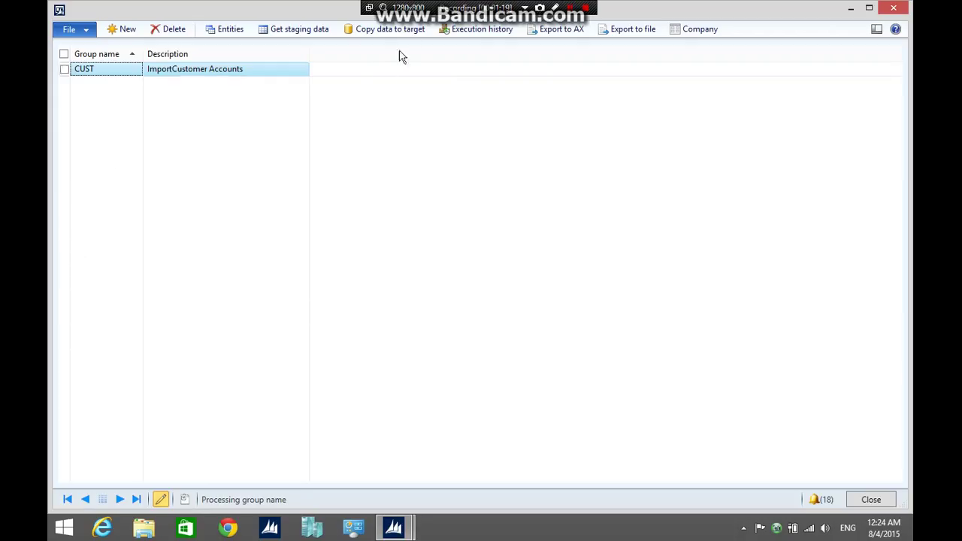
mouse_move(400, 28)
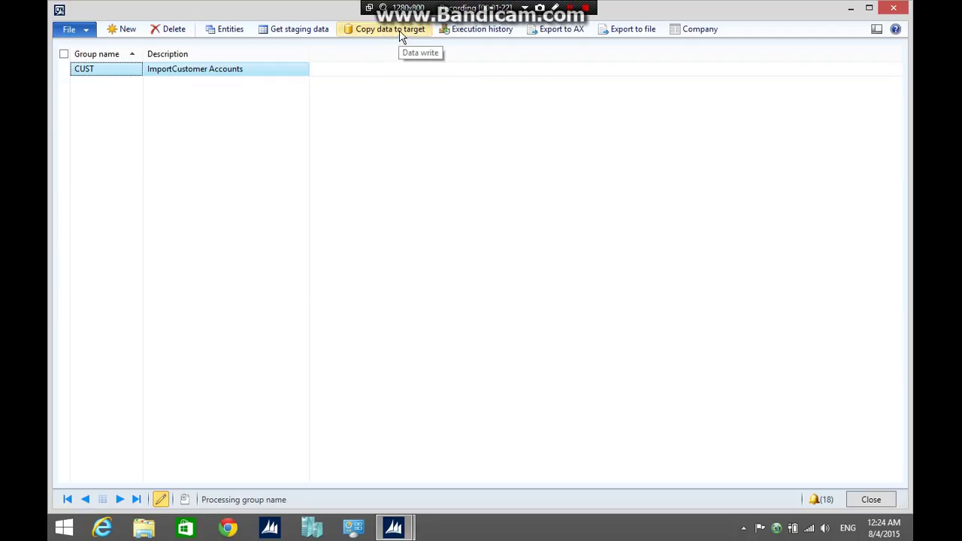
Start Copy data to target and choose job CUST-1 Import Customers
left_click(390, 29)
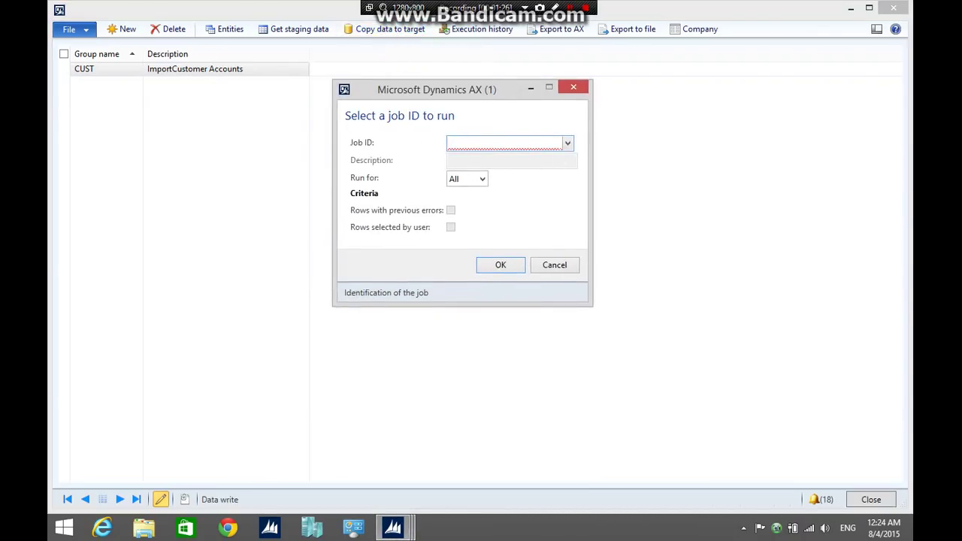
left_click(567, 143)
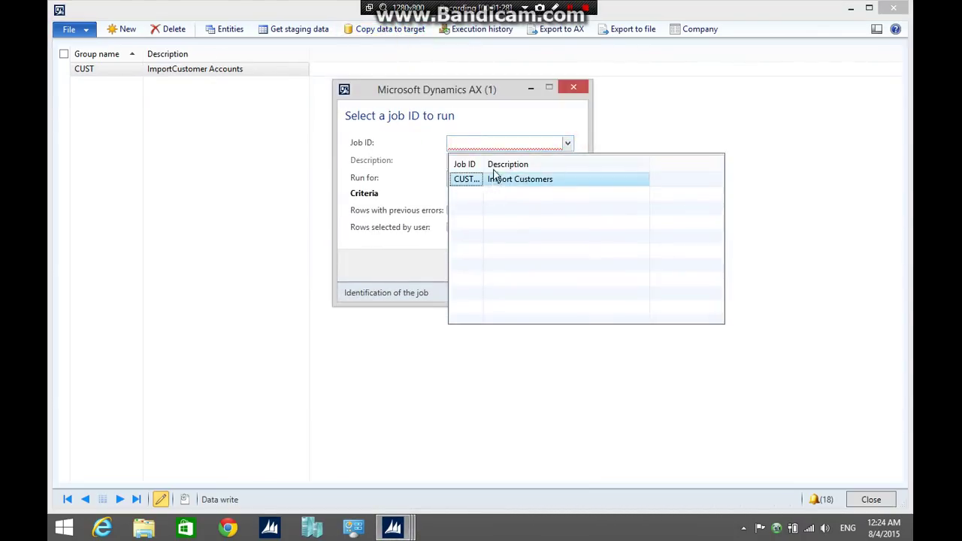
left_click(520, 179)
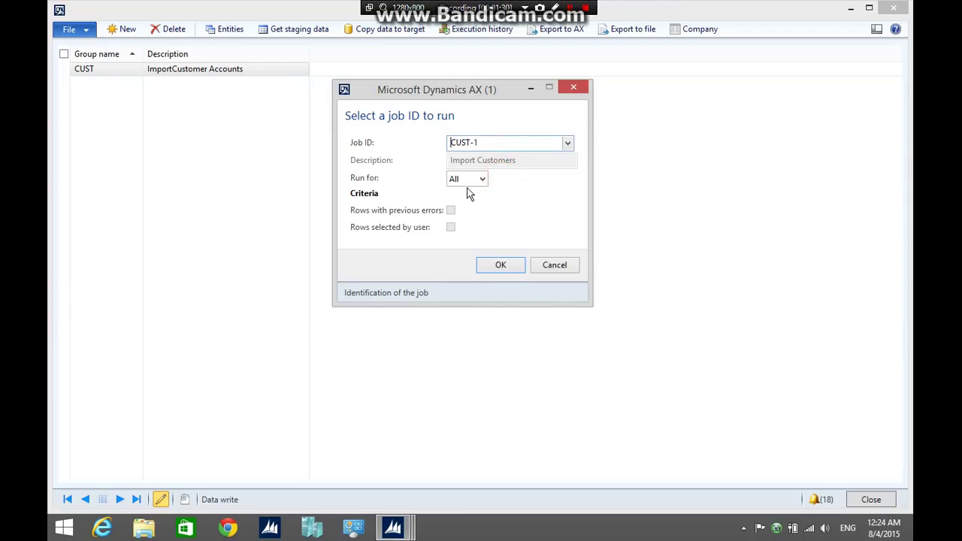
left_click(500, 264)
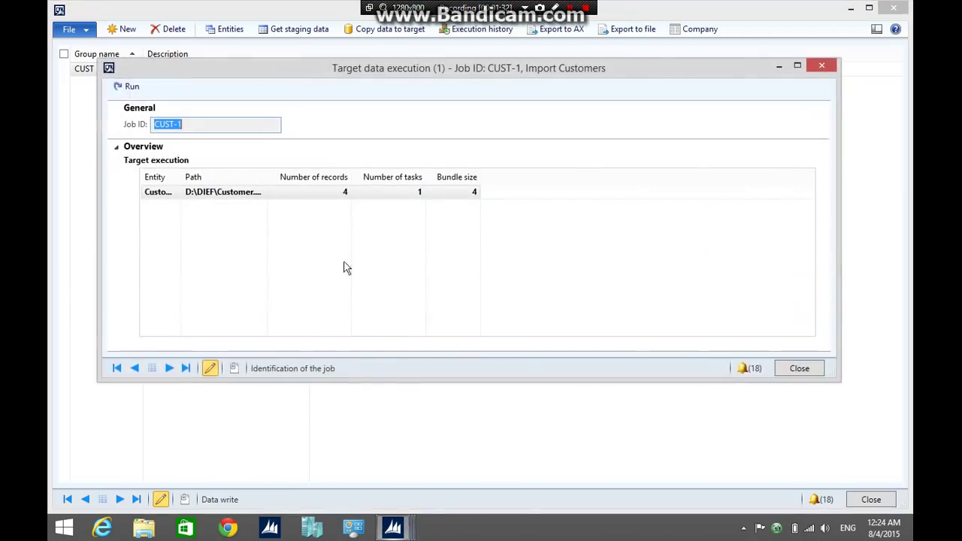
Run the target execution, writing four Customer records, and dismiss the result message
left_click(132, 86)
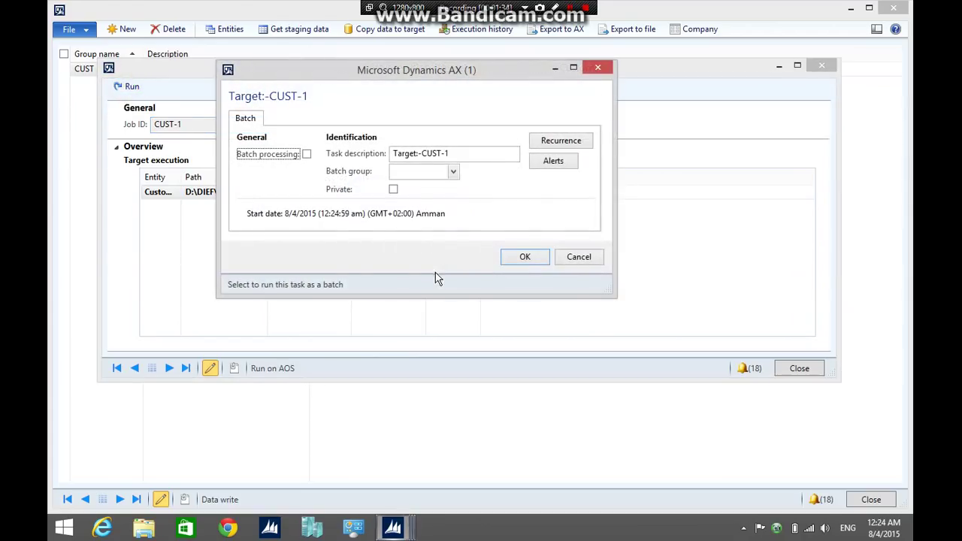
mouse_move(524, 257)
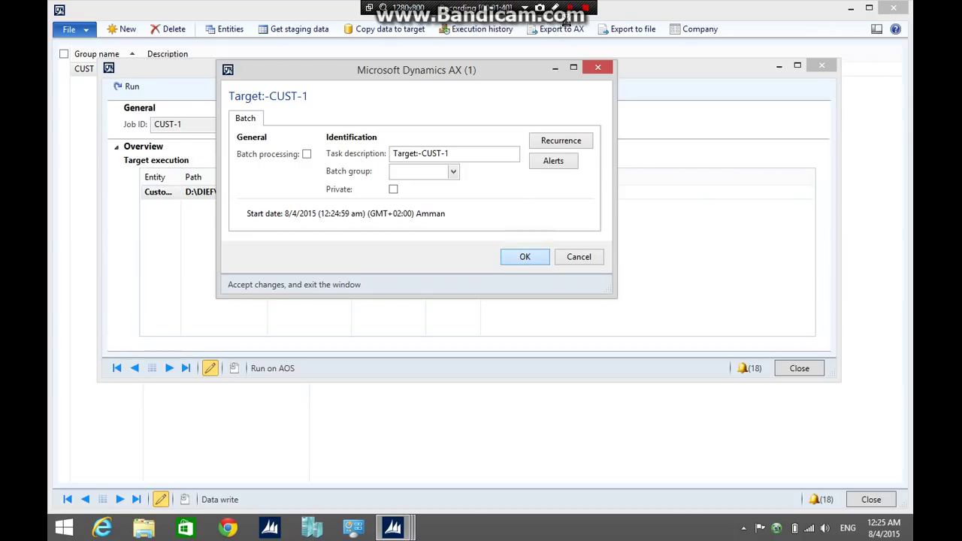
left_click(525, 256)
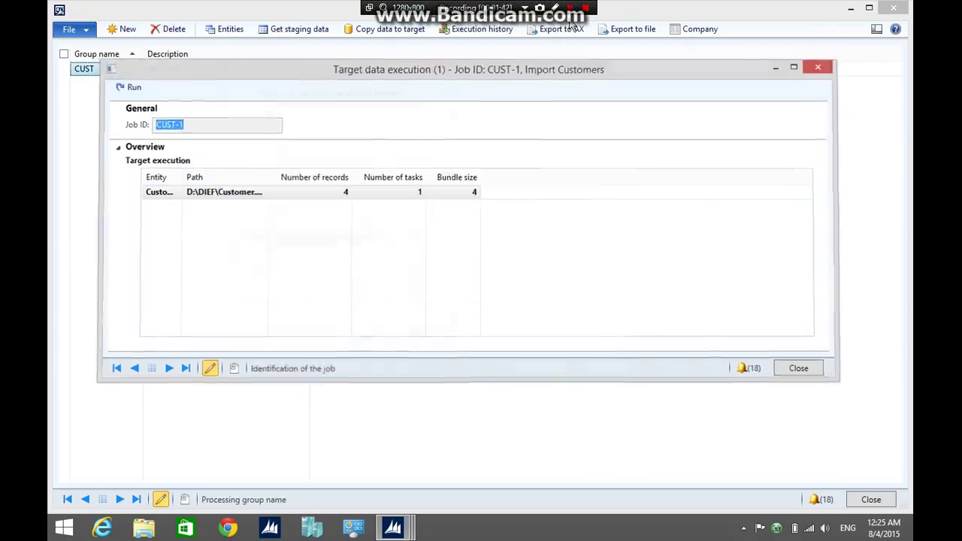
left_click(133, 88)
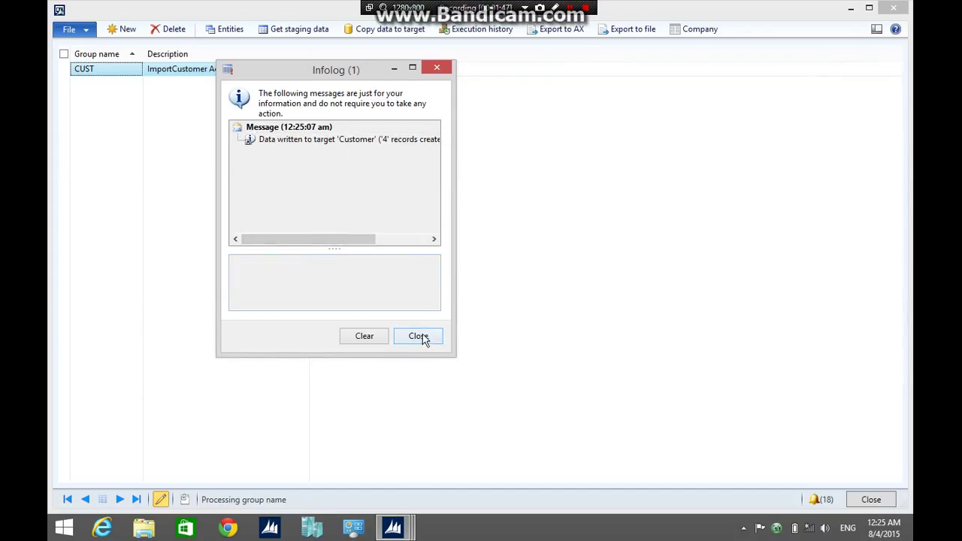
left_click(418, 337)
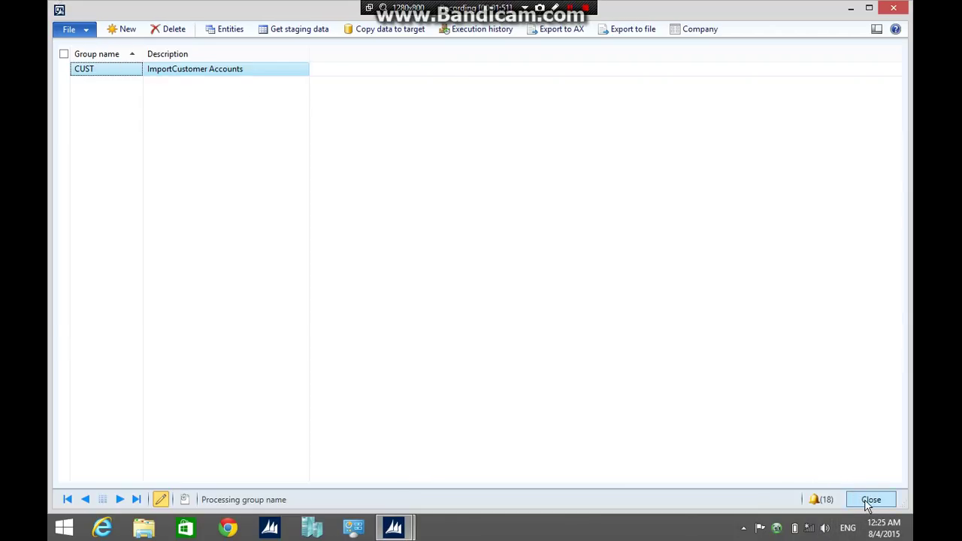
Close the processing group and show Accounts receivable All customers with Customers 1–4, selecting Customer 4
left_click(872, 499)
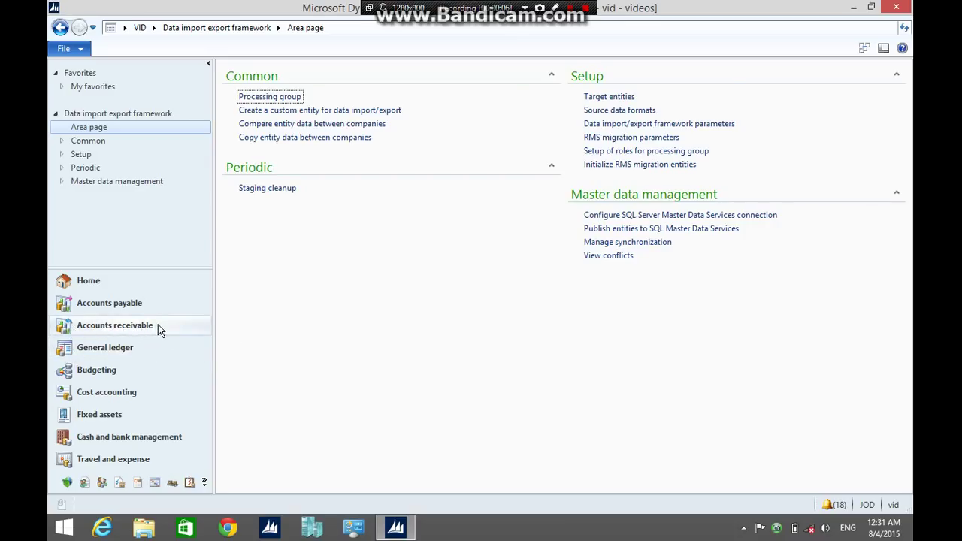
left_click(114, 325)
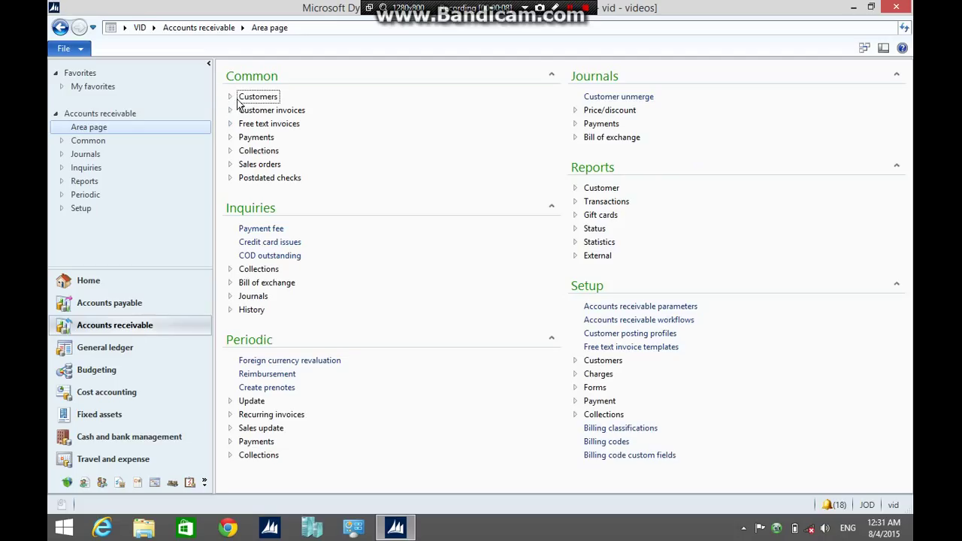
left_click(230, 96)
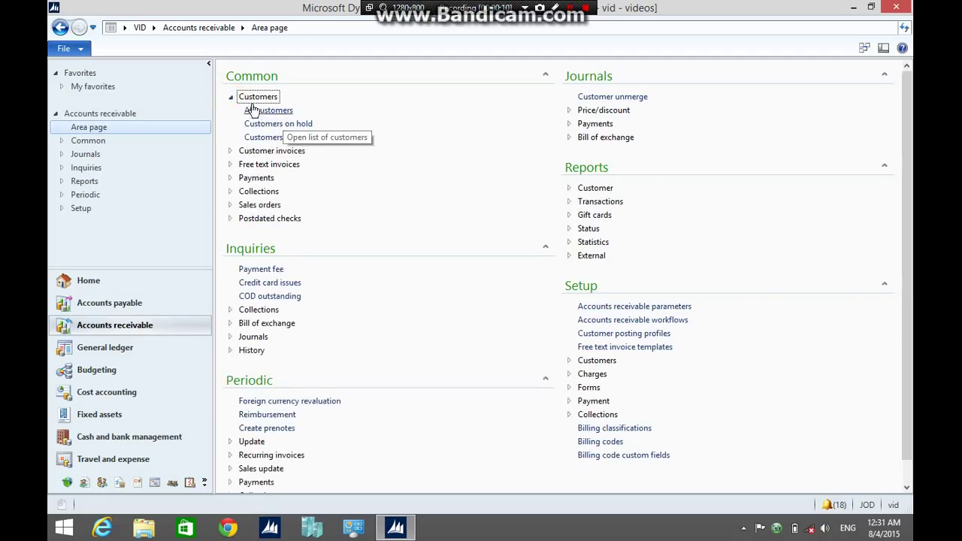
left_click(268, 110)
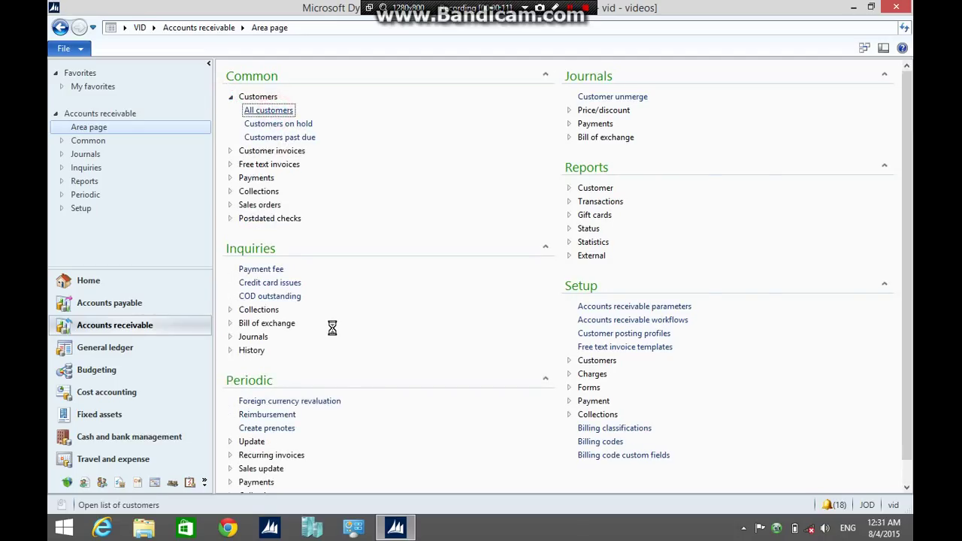
left_click(267, 109)
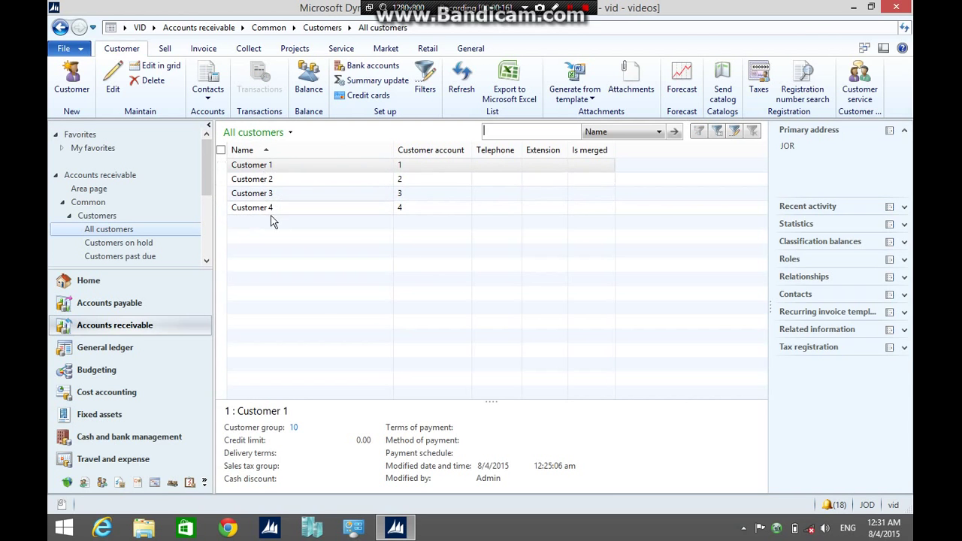
left_click(433, 207)
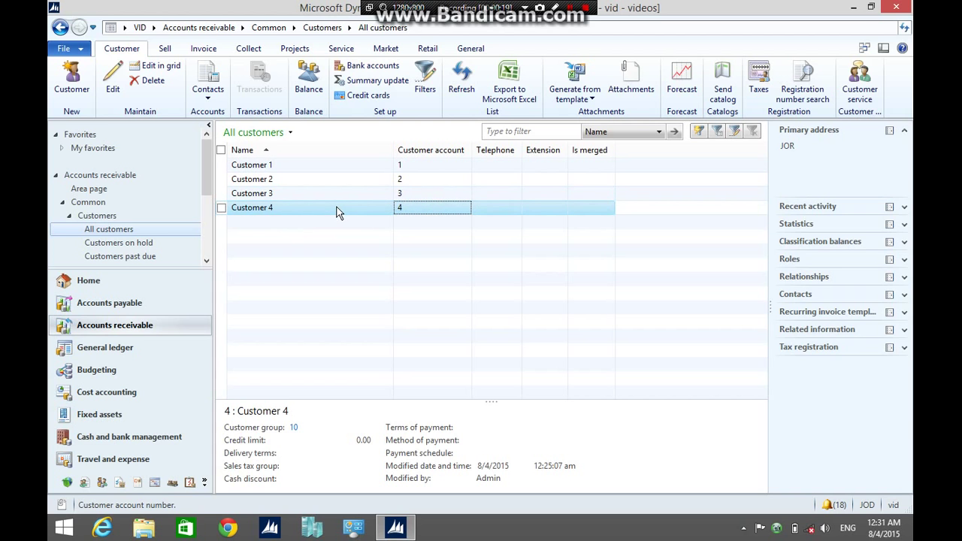
mouse_move(575, 83)
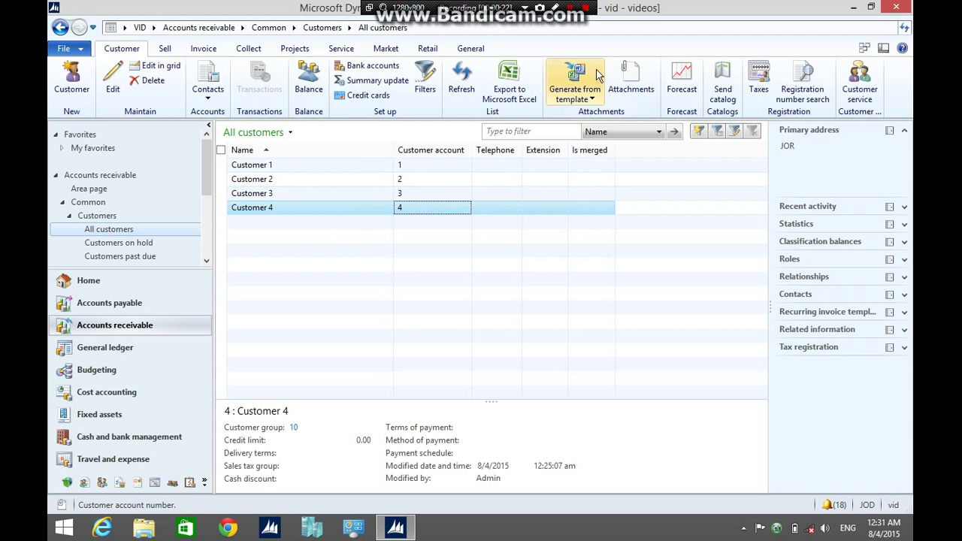